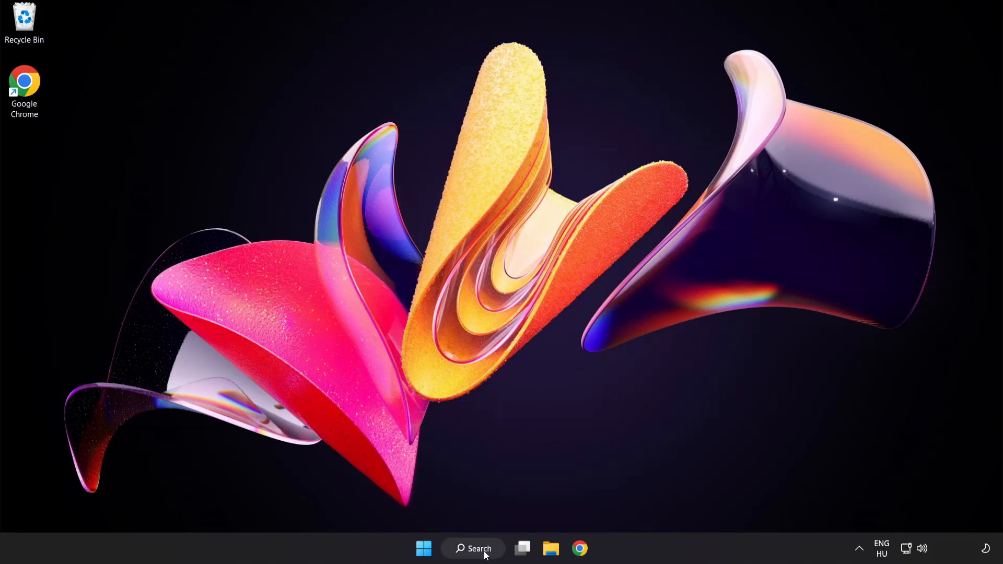
Search 'device manager', expand Display adapters and right-click the VMware SVGA 3D adapter.
{"action": "left_click", "coordinate": [473, 549]}
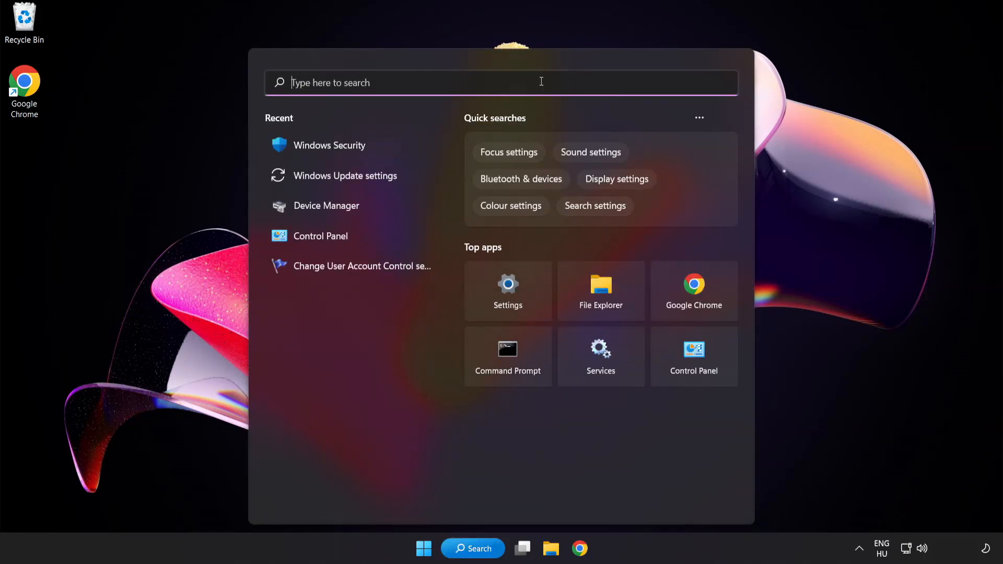
{"action": "type", "text": "device manager"}
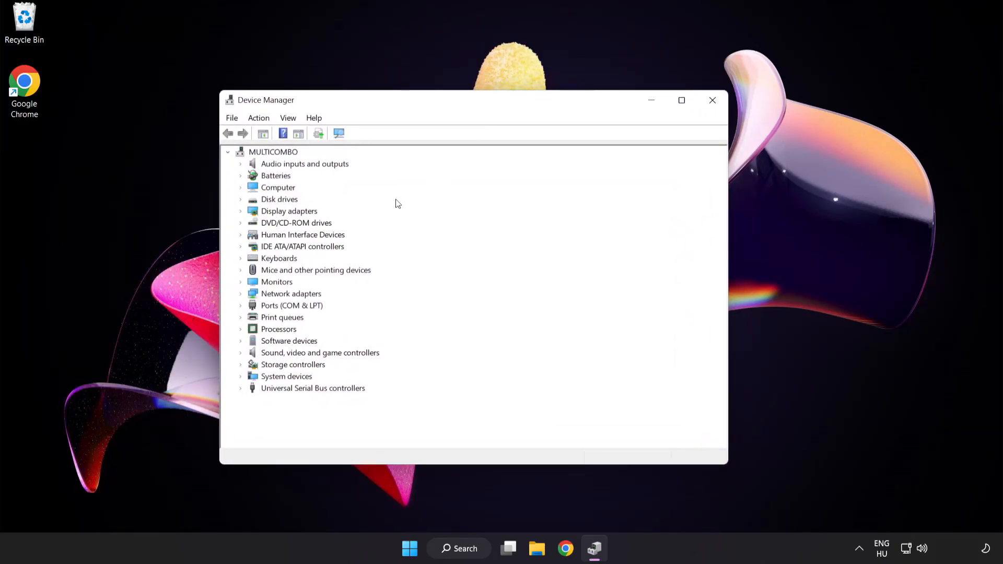
{"action": "left_click", "coordinate": [288, 212]}
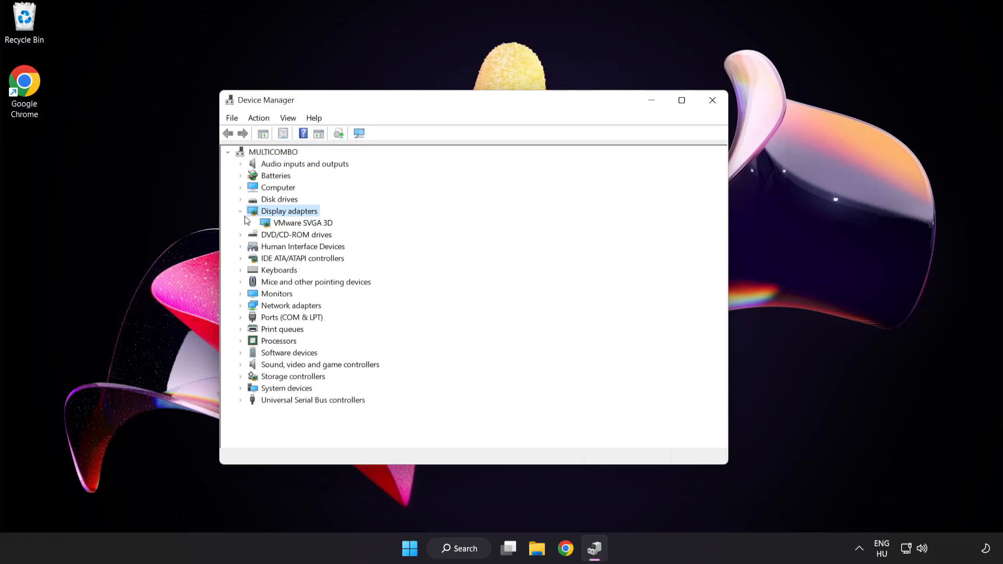
{"action": "left_click", "coordinate": [303, 222]}
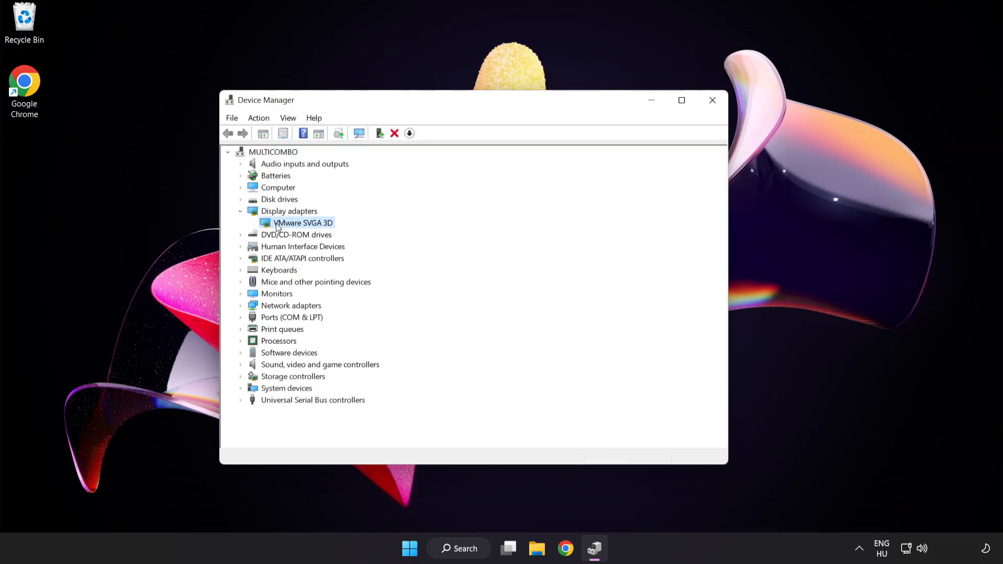
{"action": "right_click", "coordinate": [304, 223]}
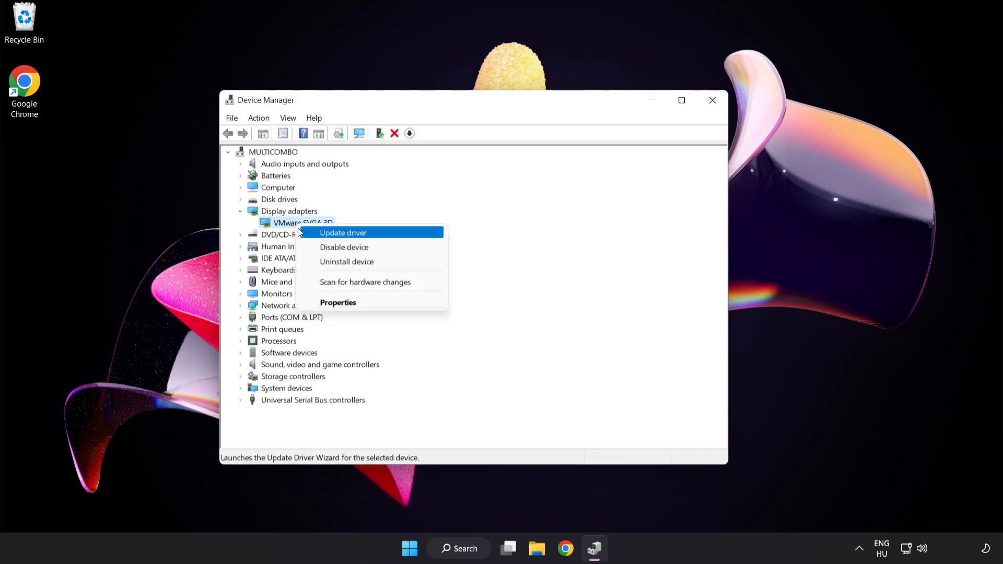
{"action": "mouse_move", "coordinate": [389, 234]}
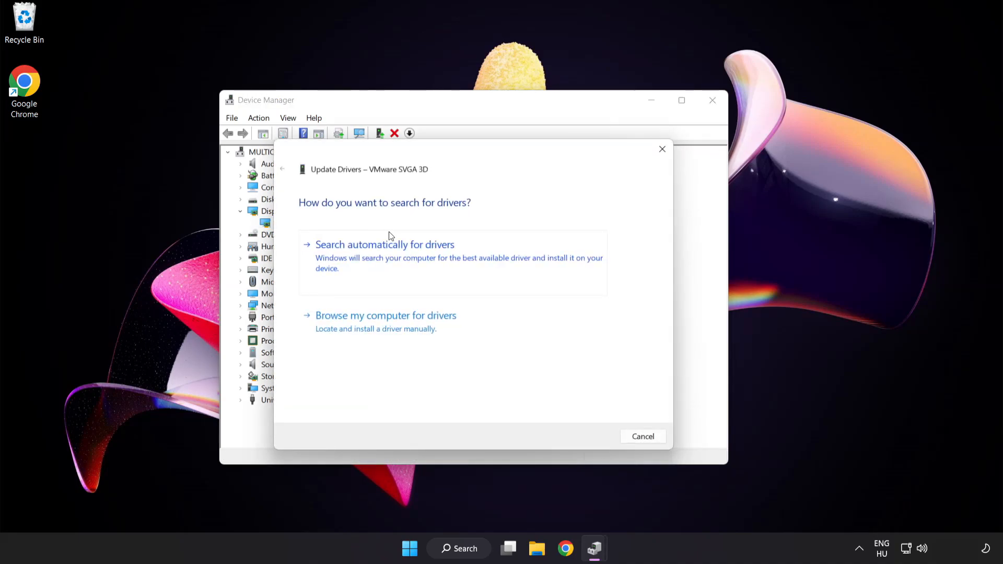
{"action": "mouse_move", "coordinate": [322, 220]}
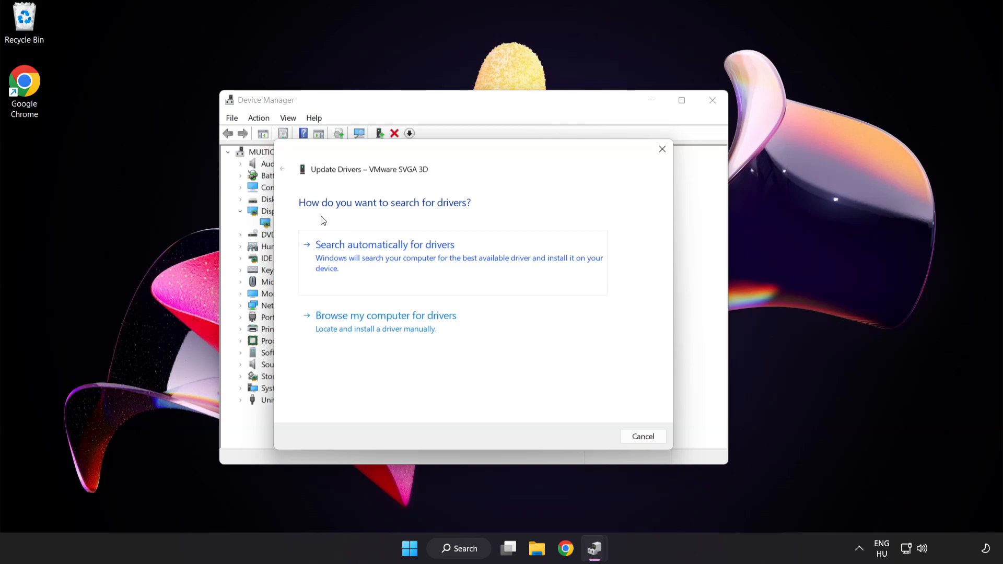
{"action": "mouse_move", "coordinate": [453, 251]}
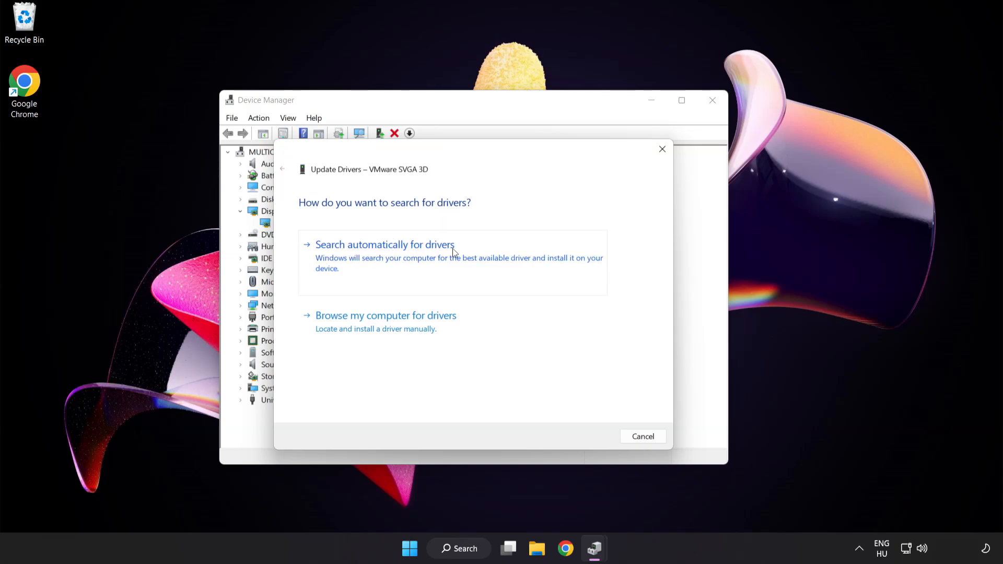
{"action": "mouse_move", "coordinate": [438, 260]}
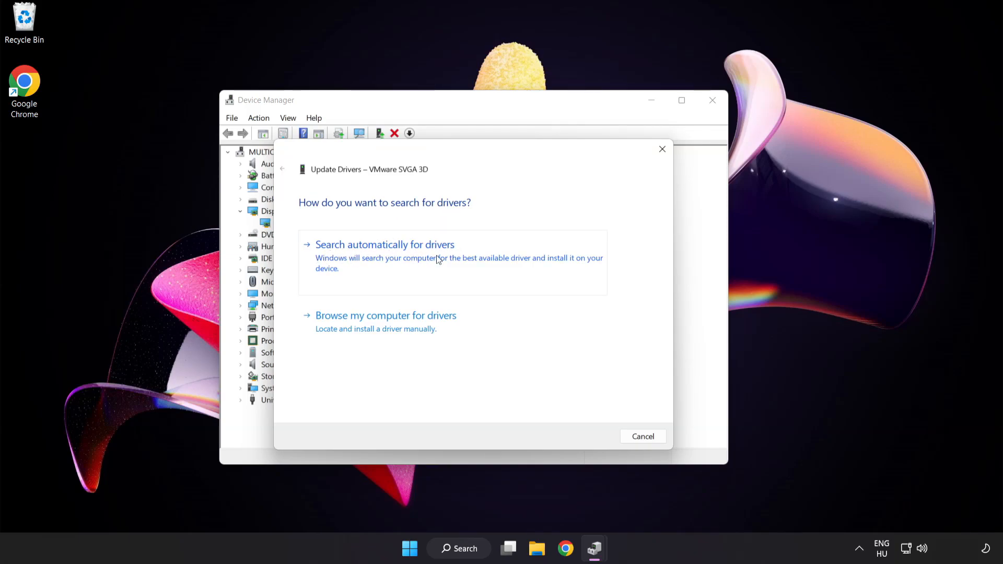
Search automatically for a VMware SVGA 3D driver and close the 'best driver installed' result.
{"action": "left_click", "coordinate": [385, 245]}
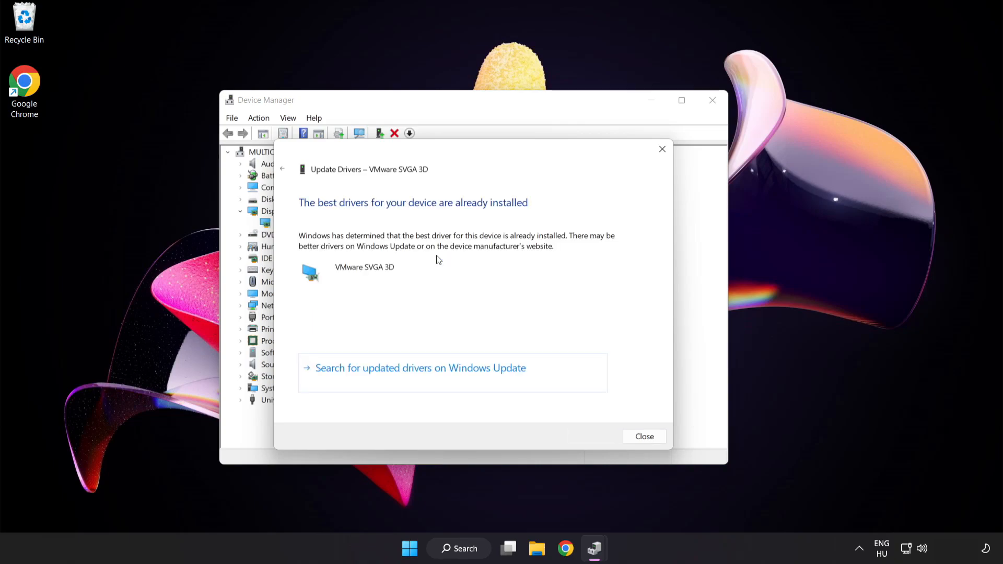
{"action": "mouse_move", "coordinate": [467, 215]}
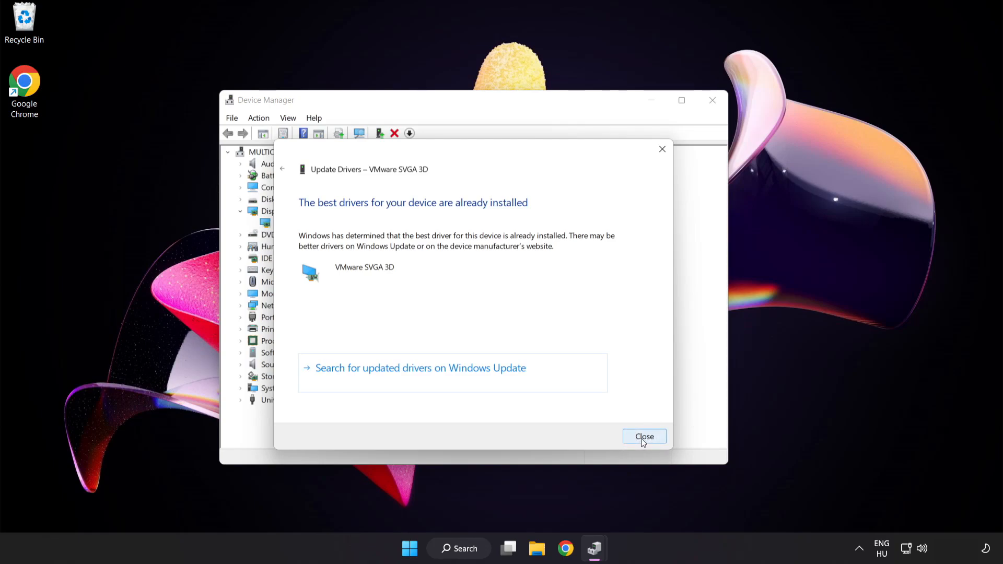
{"action": "left_click", "coordinate": [644, 437]}
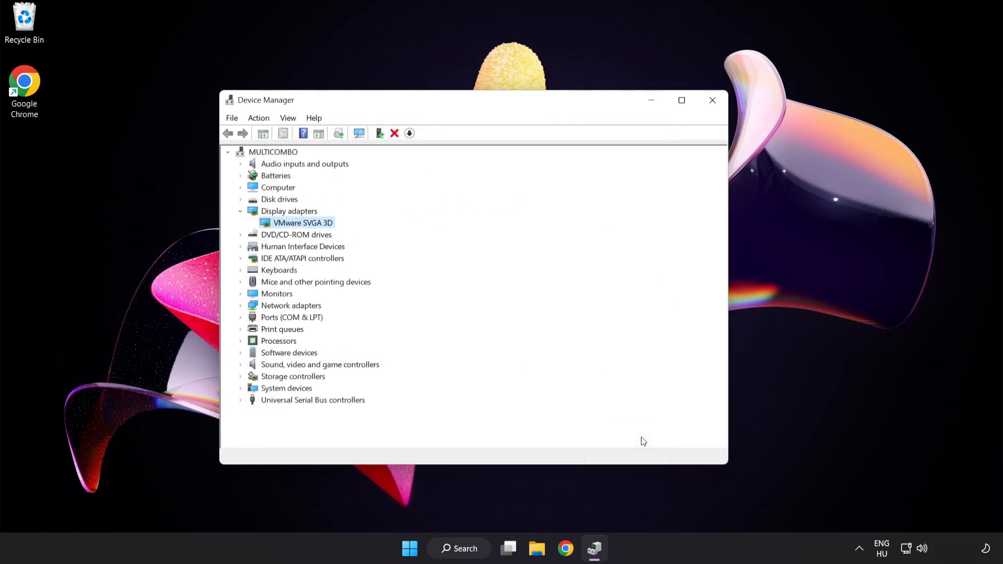
{"action": "mouse_move", "coordinate": [712, 101]}
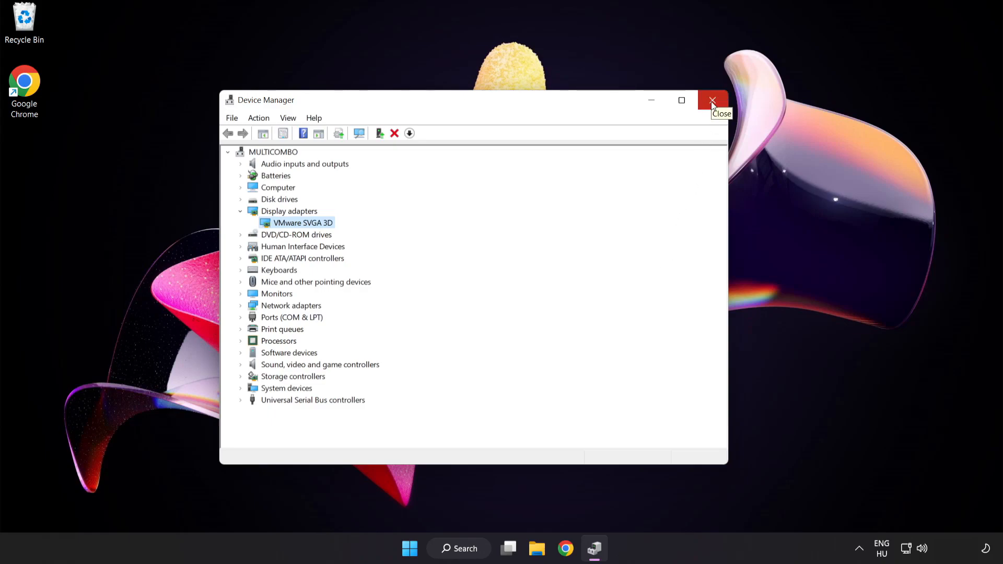
Close Device Manager and search 'update' to reach Windows Update settings.
{"action": "left_click", "coordinate": [712, 101]}
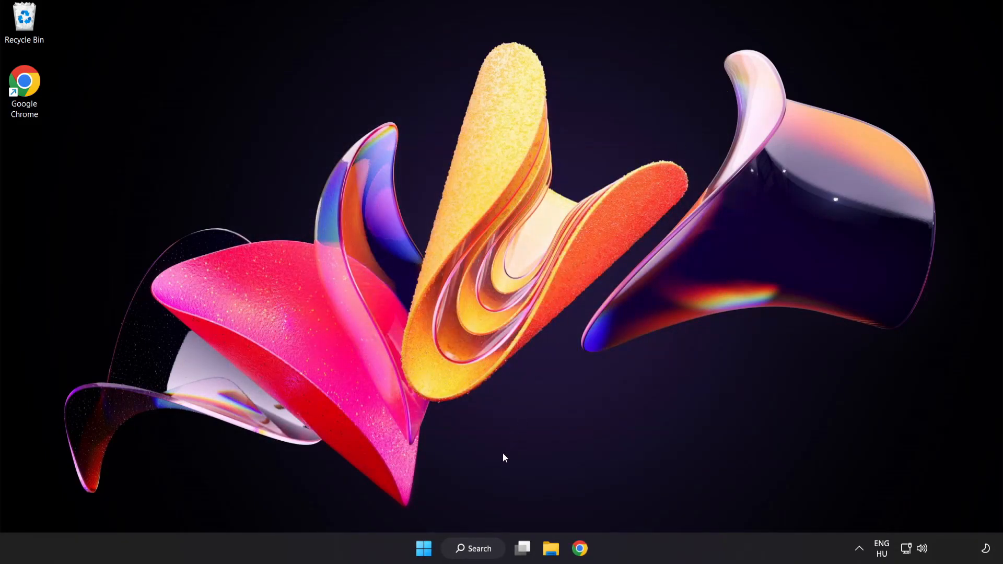
{"action": "left_click", "coordinate": [473, 548]}
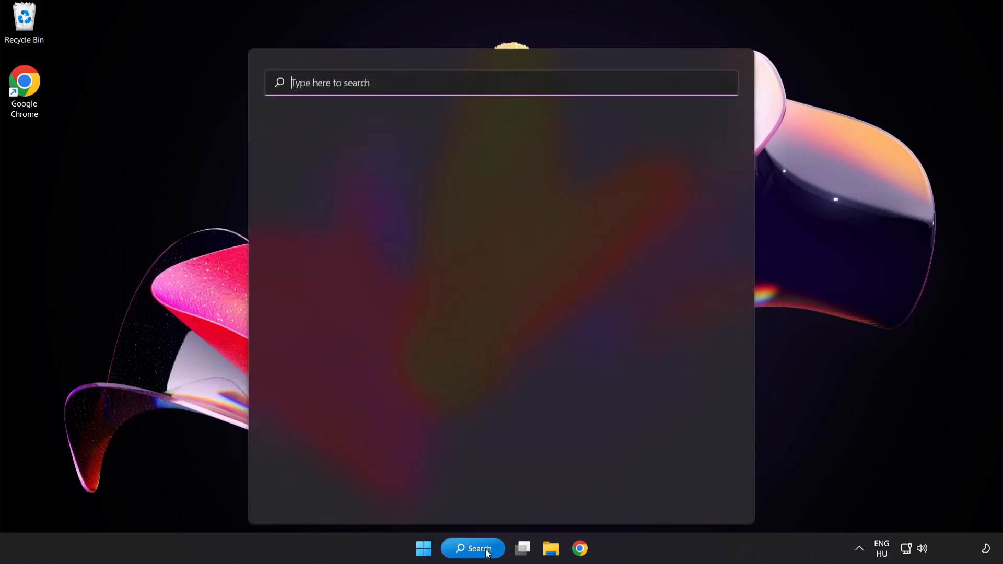
{"action": "type", "text": "u"}
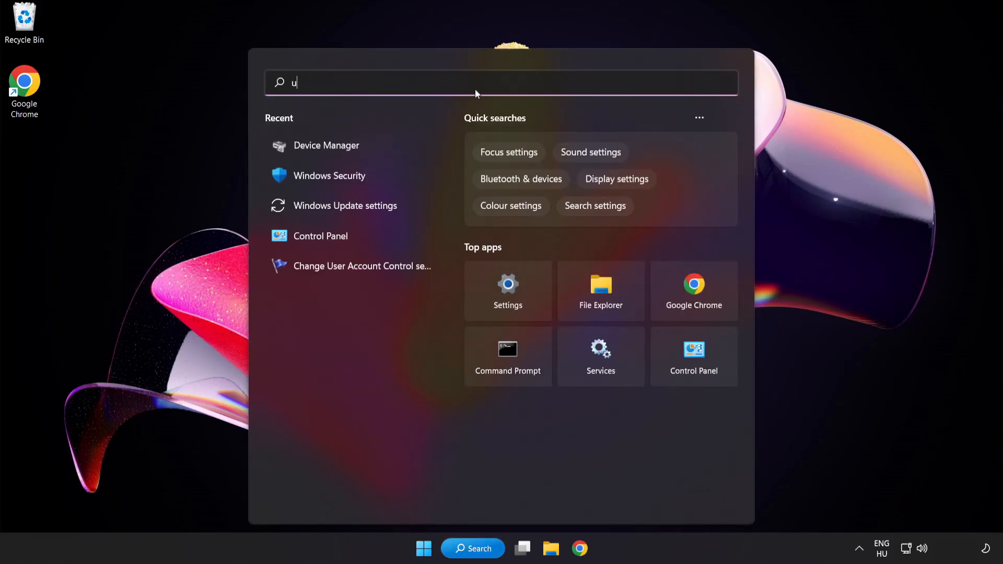
{"action": "type", "text": "pdate"}
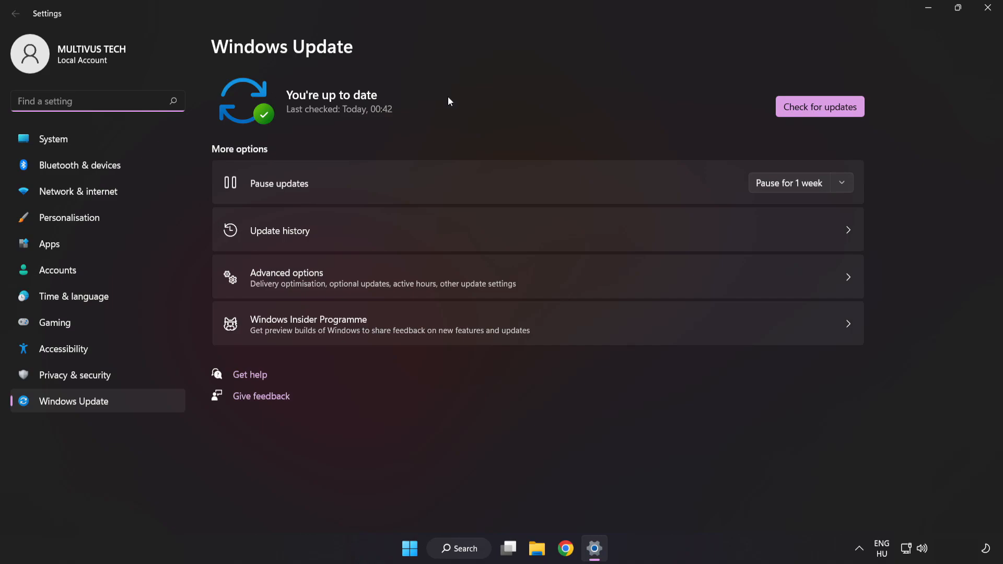
{"action": "mouse_move", "coordinate": [820, 106]}
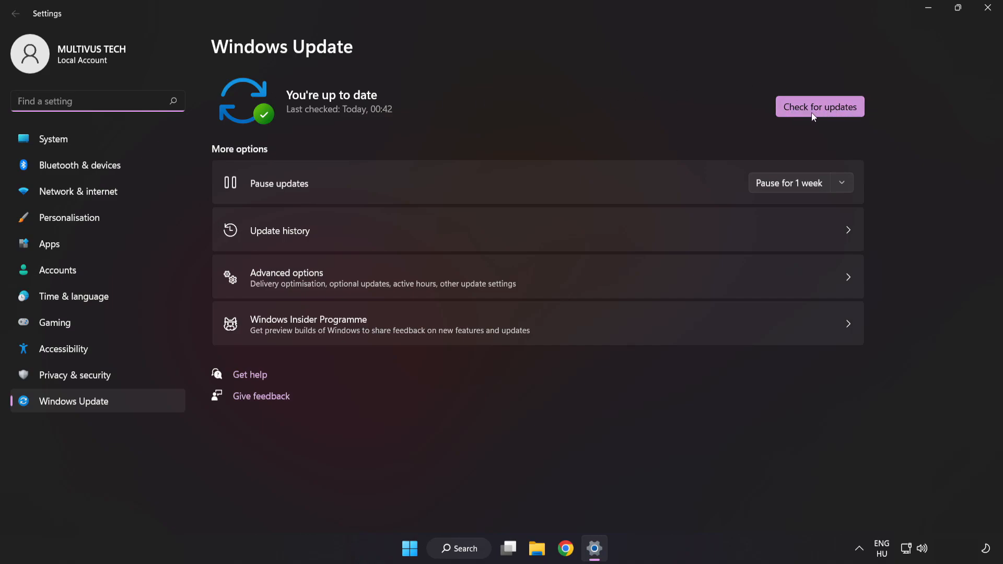
Check for Windows updates, confirm the system is up to date, and close Settings.
{"action": "left_click", "coordinate": [820, 106]}
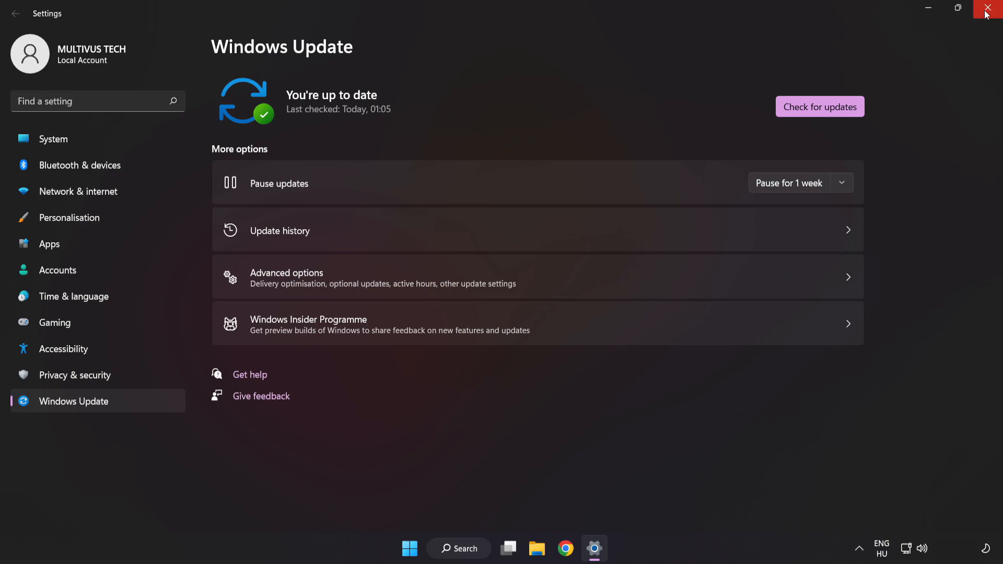
{"action": "left_click", "coordinate": [992, 9]}
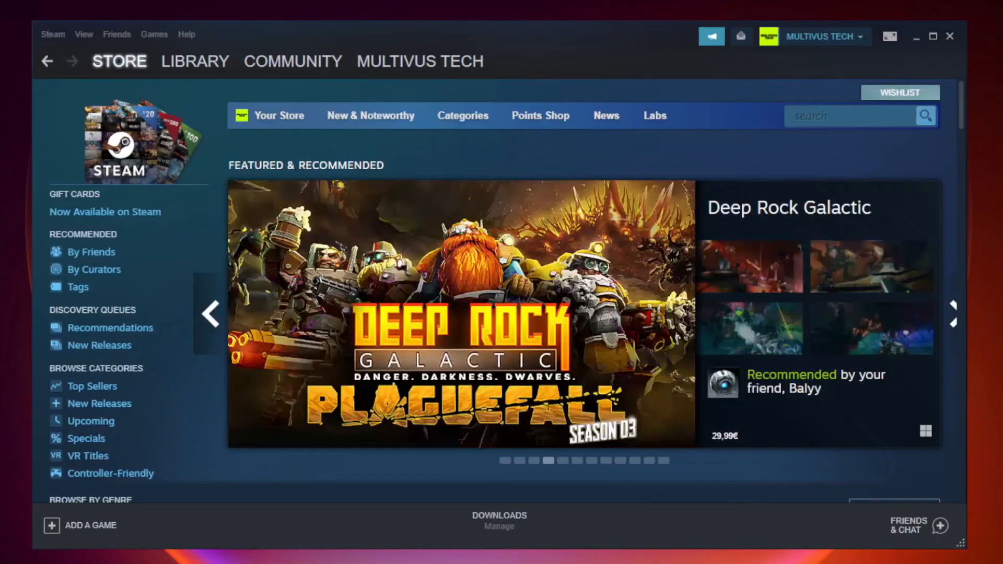
Show the Steam Library and right-click the favorited game that won't run.
{"action": "left_click", "coordinate": [195, 61]}
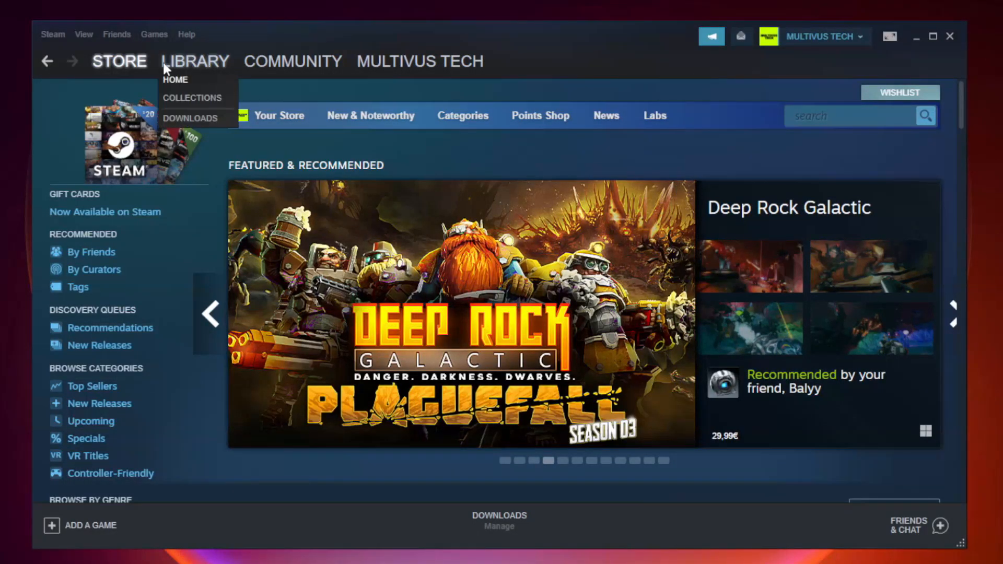
{"action": "mouse_move", "coordinate": [202, 68]}
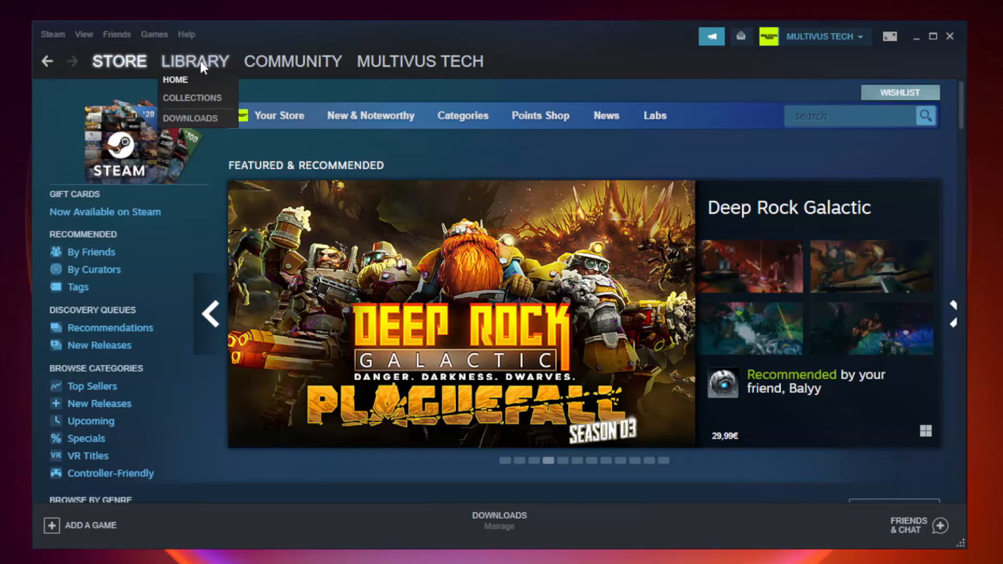
{"action": "left_click", "coordinate": [176, 80]}
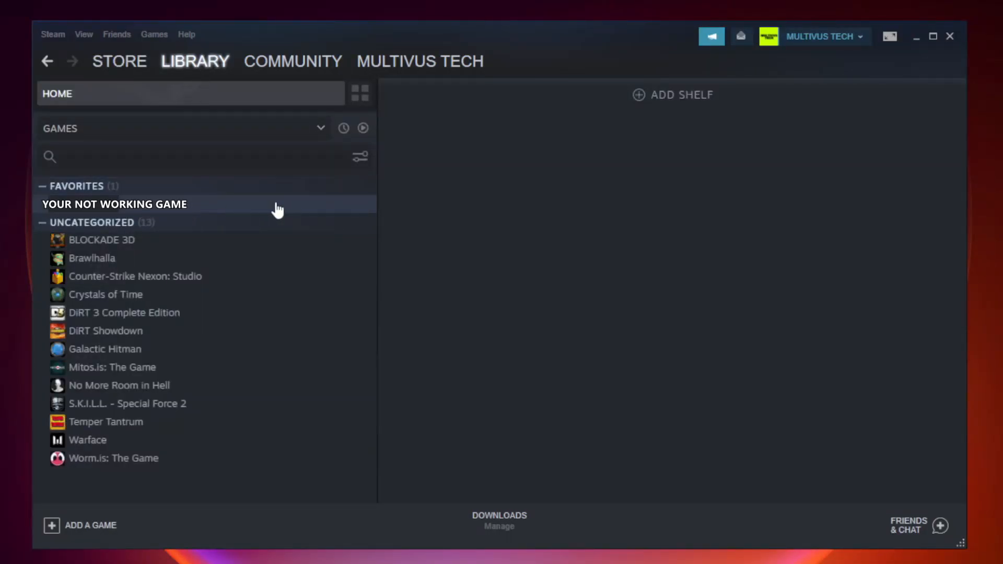
{"action": "mouse_move", "coordinate": [219, 210]}
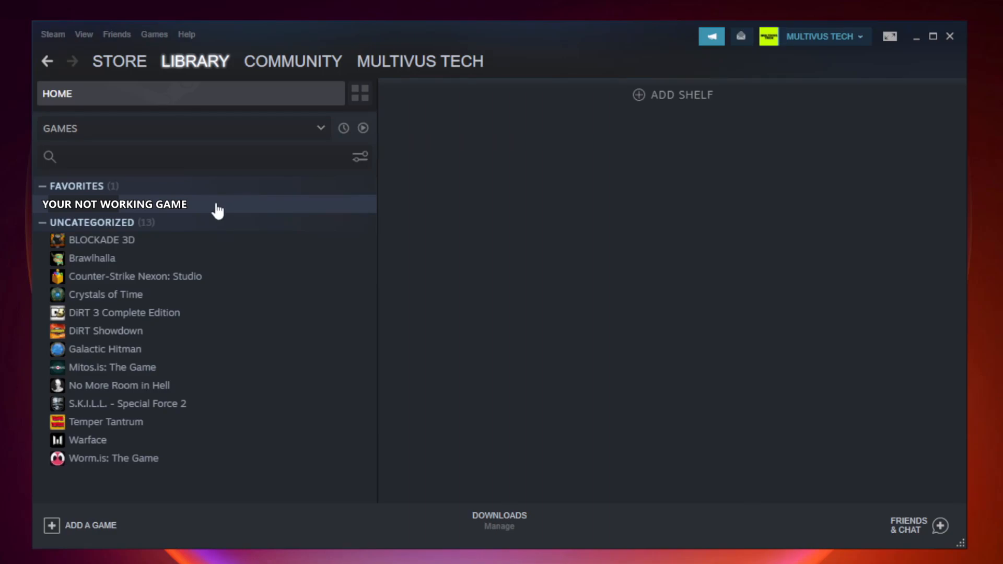
{"action": "right_click", "coordinate": [114, 205]}
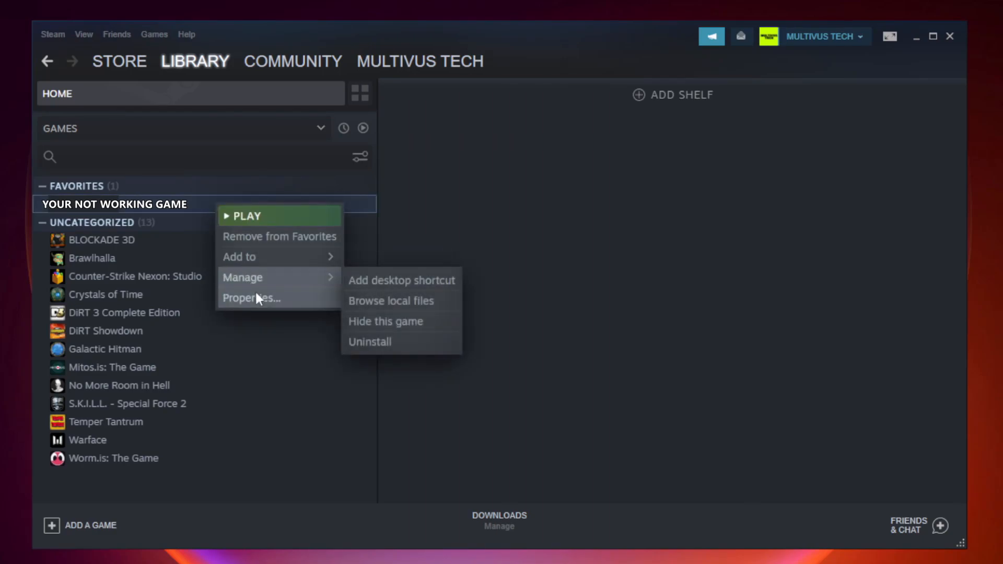
{"action": "mouse_move", "coordinate": [256, 297]}
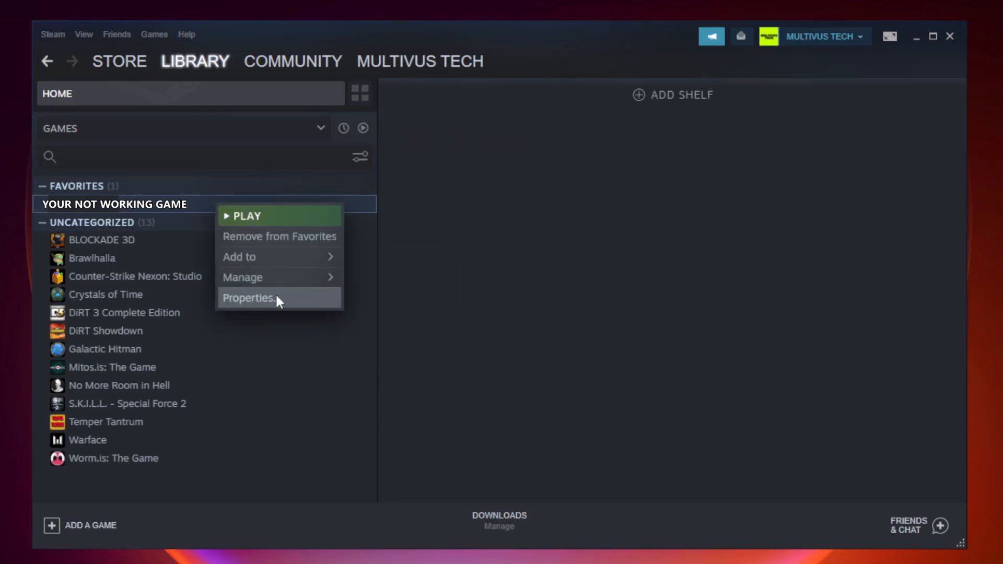
Verify Unturned's local files from Properties until all 9192 files validate.
{"action": "left_click", "coordinate": [249, 298]}
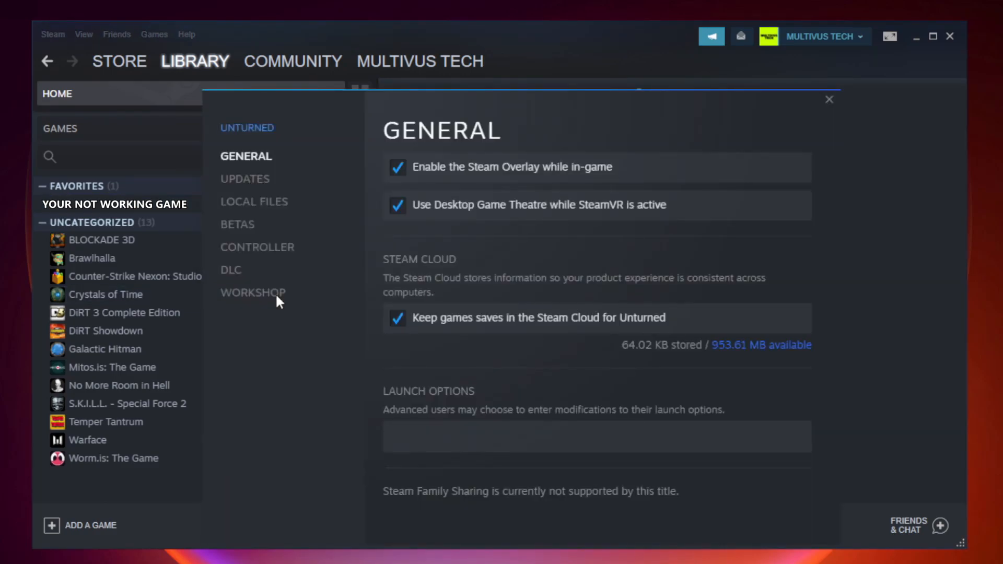
{"action": "mouse_move", "coordinate": [254, 202]}
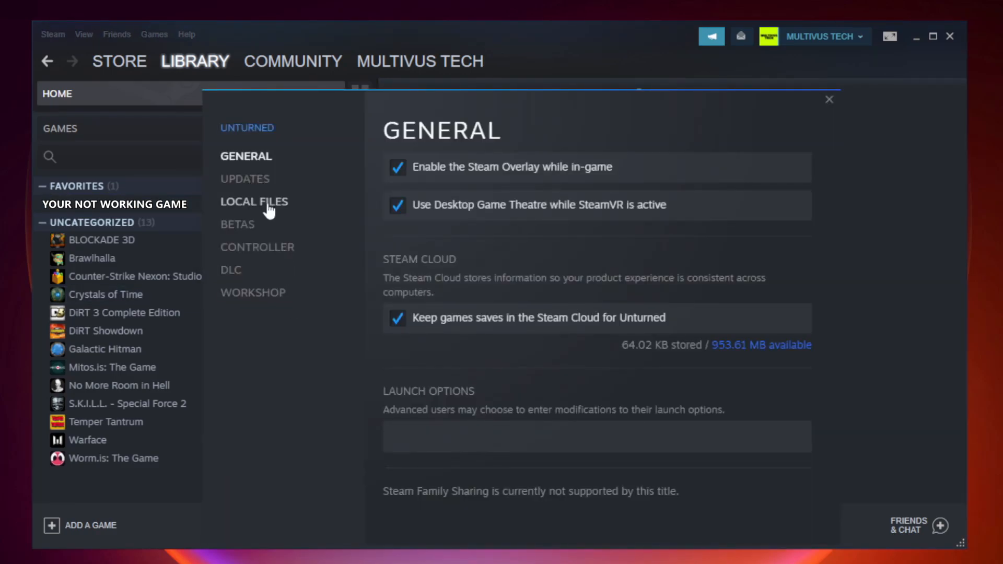
{"action": "mouse_move", "coordinate": [267, 218]}
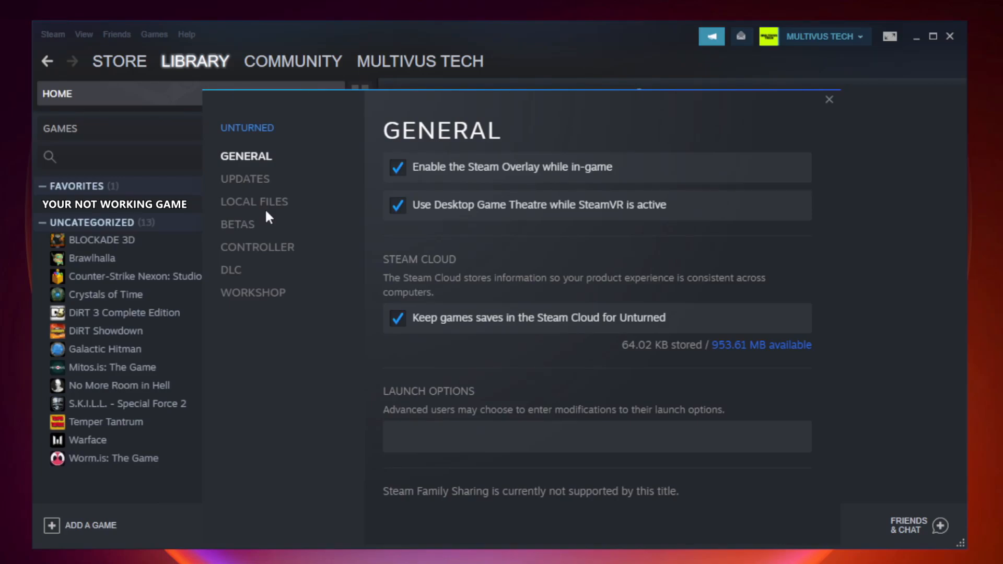
{"action": "left_click", "coordinate": [254, 202]}
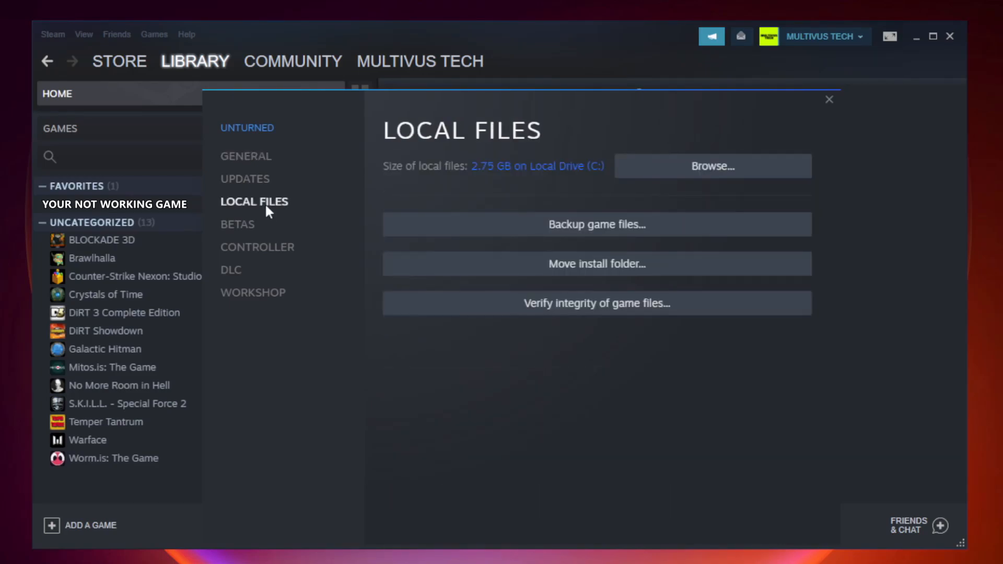
{"action": "mouse_move", "coordinate": [383, 267]}
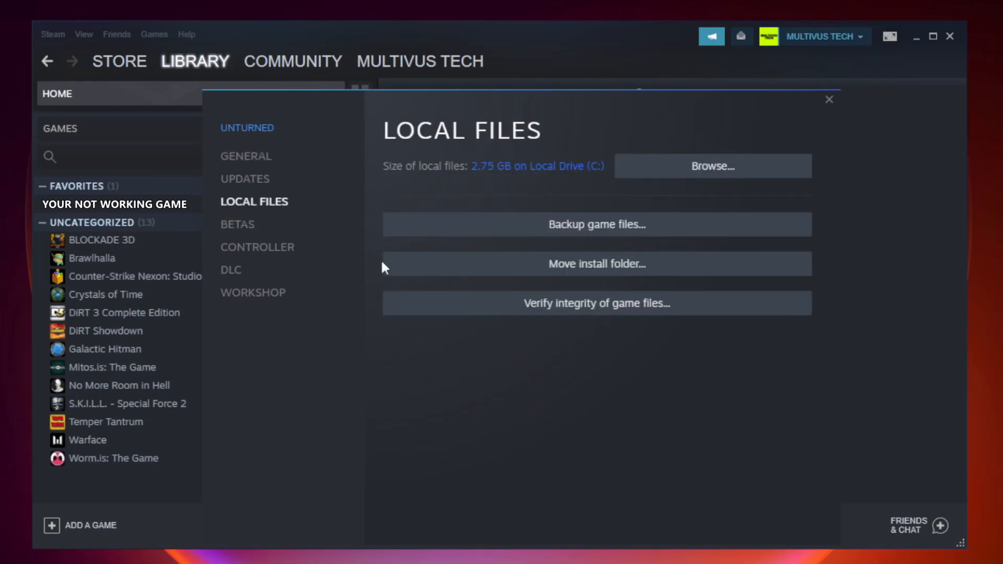
{"action": "mouse_move", "coordinate": [596, 304]}
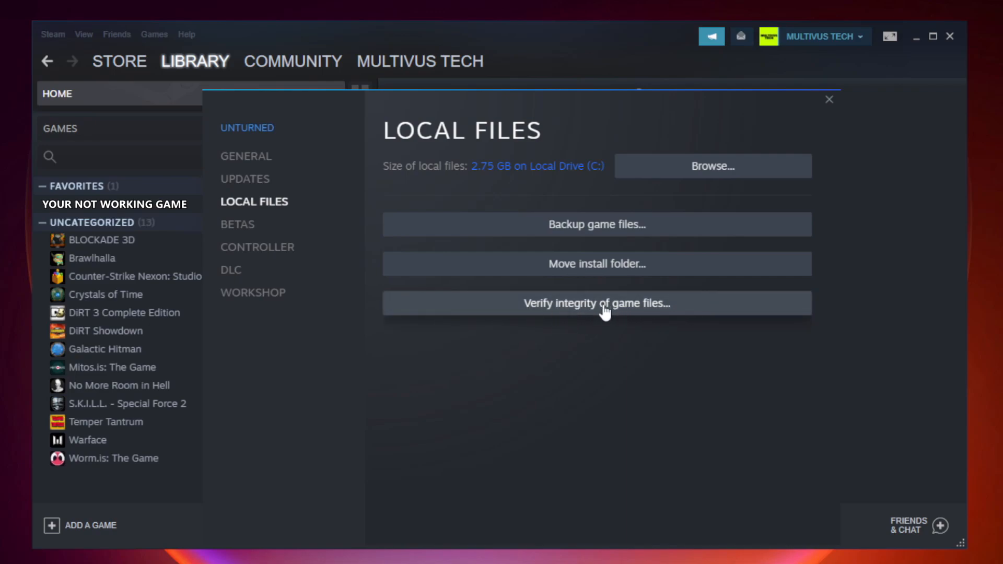
{"action": "left_click", "coordinate": [596, 303]}
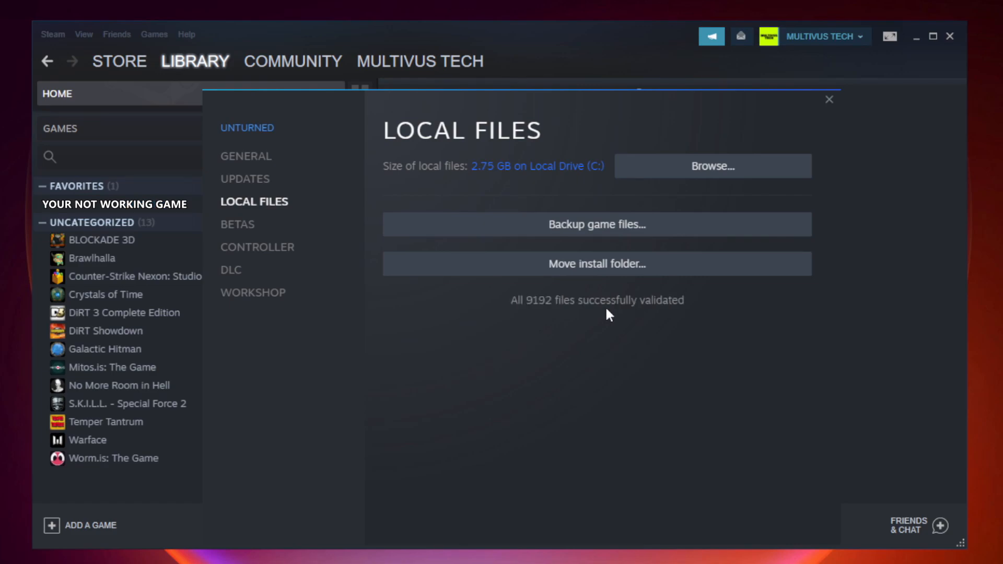
{"action": "mouse_move", "coordinate": [689, 325]}
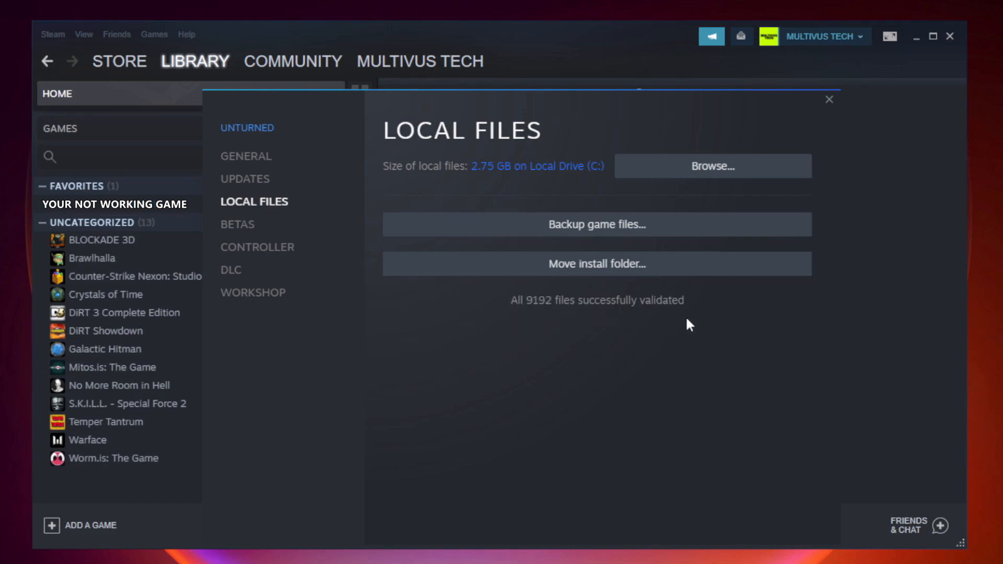
{"action": "mouse_move", "coordinate": [806, 191]}
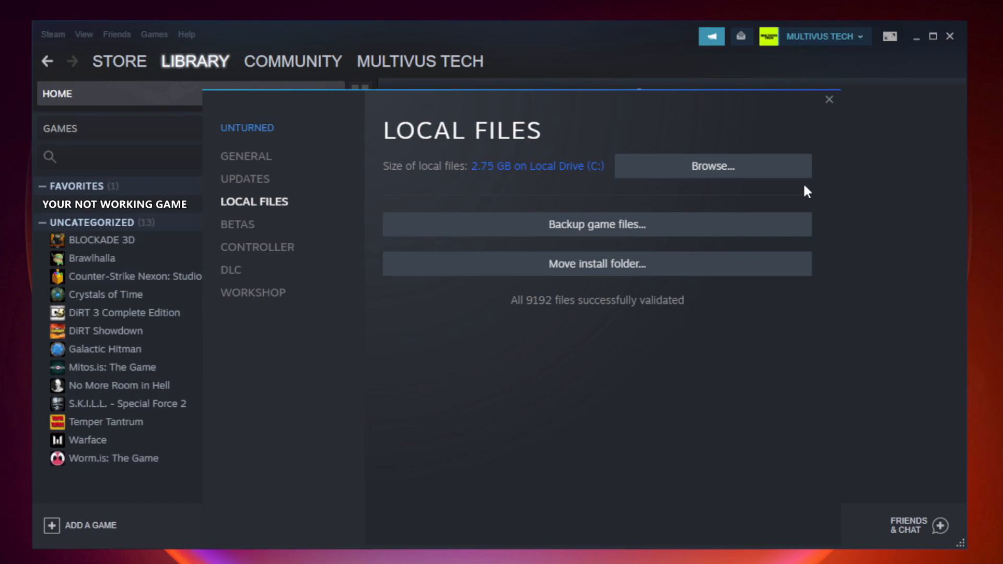
{"action": "mouse_move", "coordinate": [716, 179]}
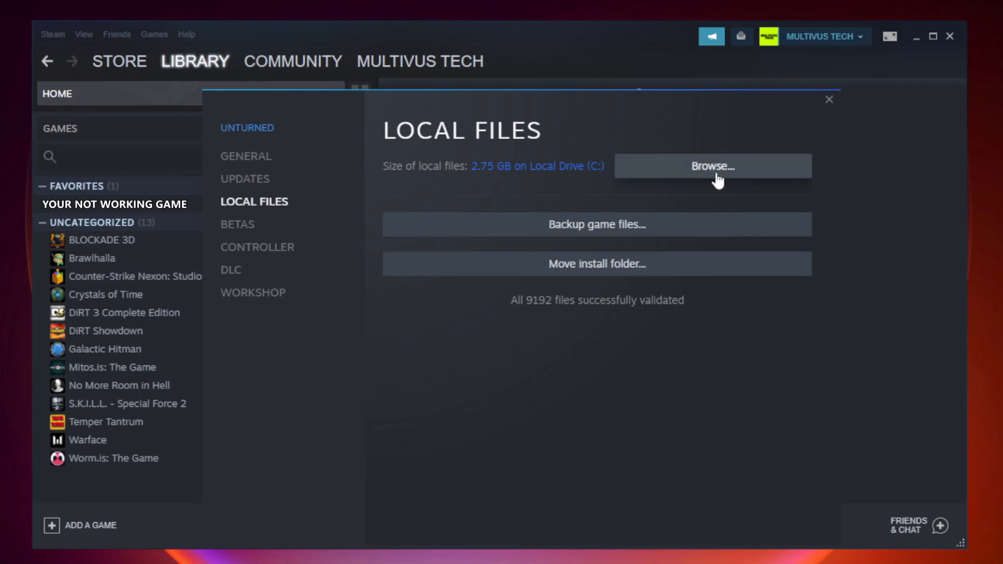
Browse to the game's steamapps\common folder and select the YOUR NOT WORKING GAME shortcut.
{"action": "left_click", "coordinate": [712, 166]}
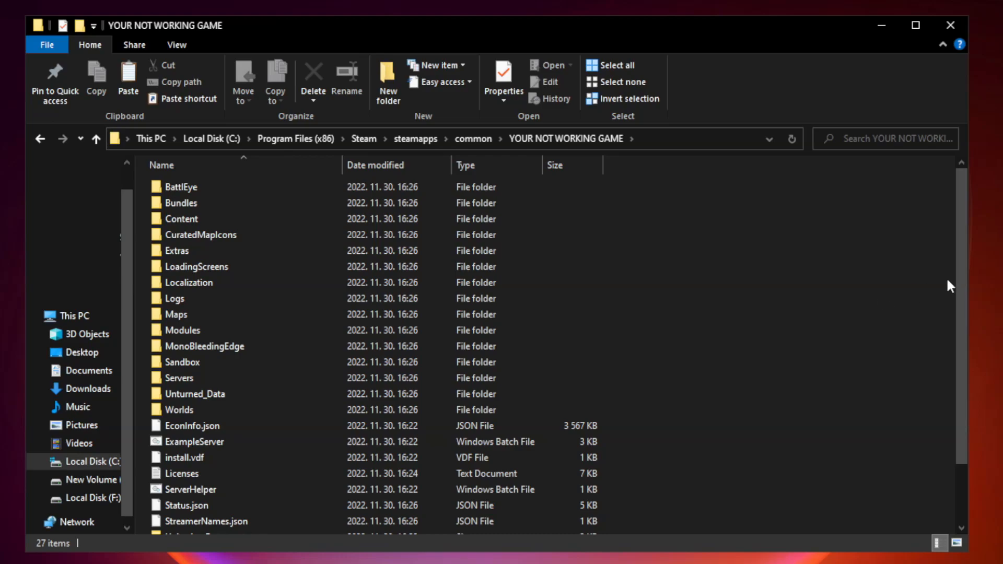
{"action": "scroll", "scroll_direction": "down", "scroll_amount": 3}
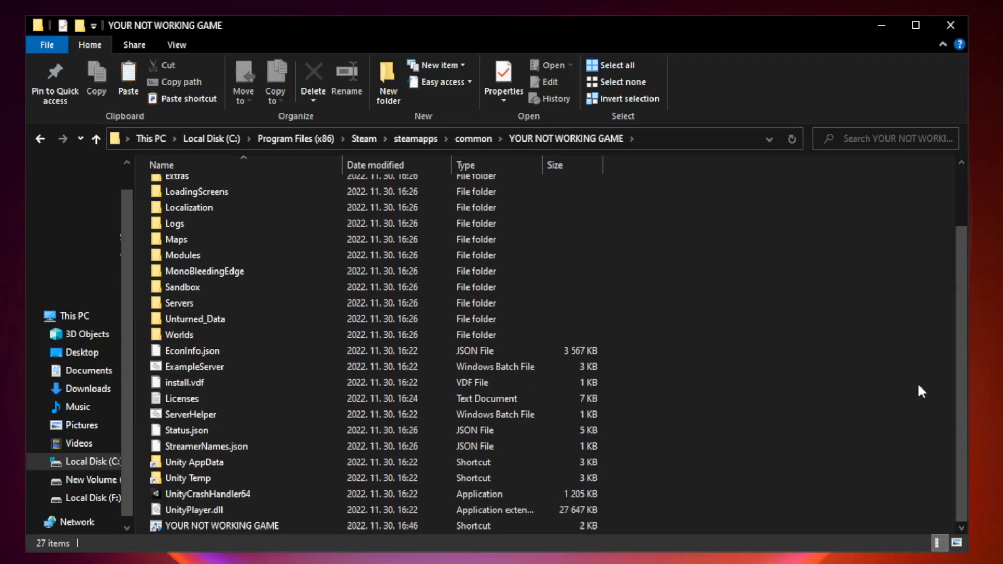
{"action": "left_click", "coordinate": [223, 525]}
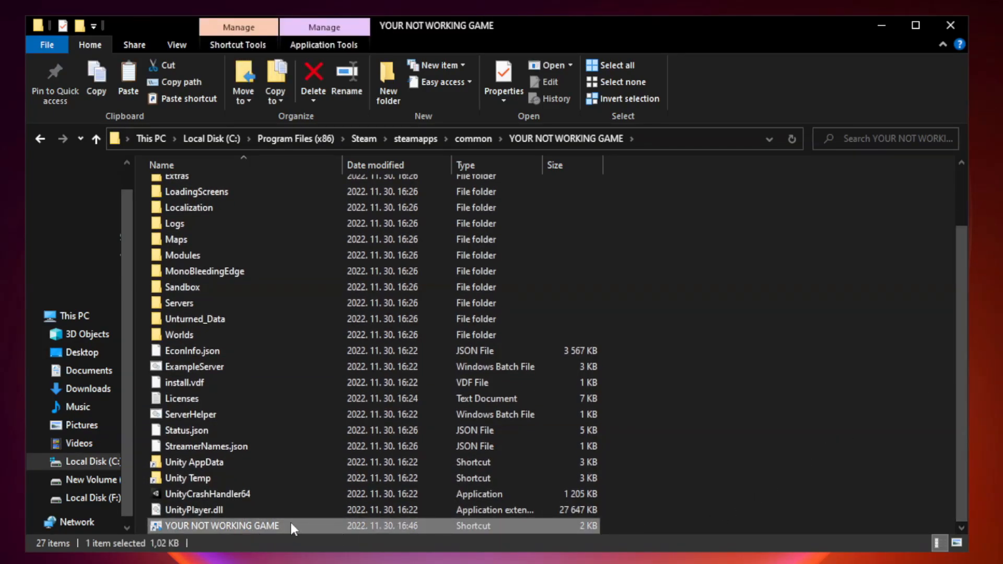
In the shortcut's Compatibility settings, use Windows 8 mode, disable fullscreen optimizations, run as administrator.
{"action": "right_click", "coordinate": [221, 525]}
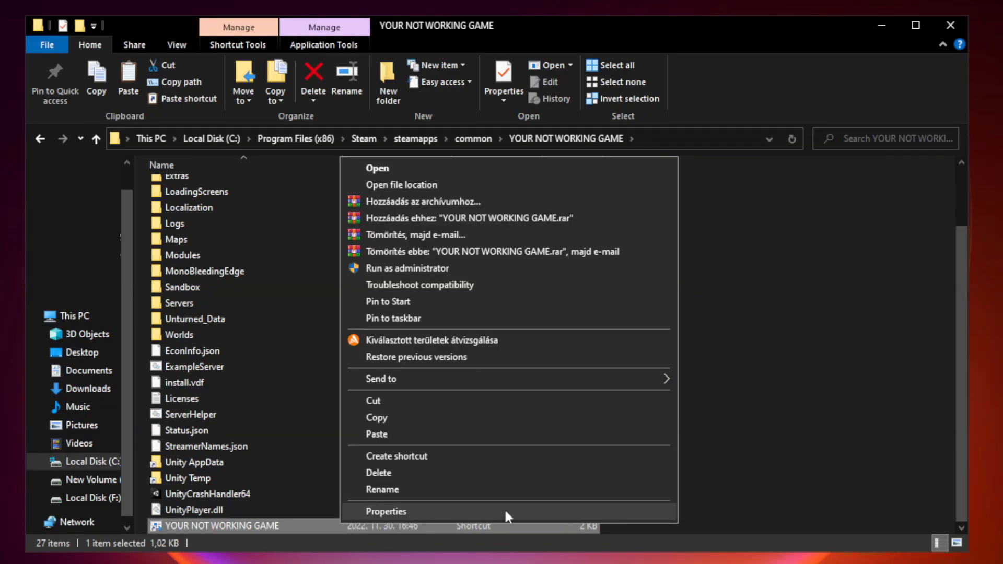
{"action": "left_click", "coordinate": [385, 511]}
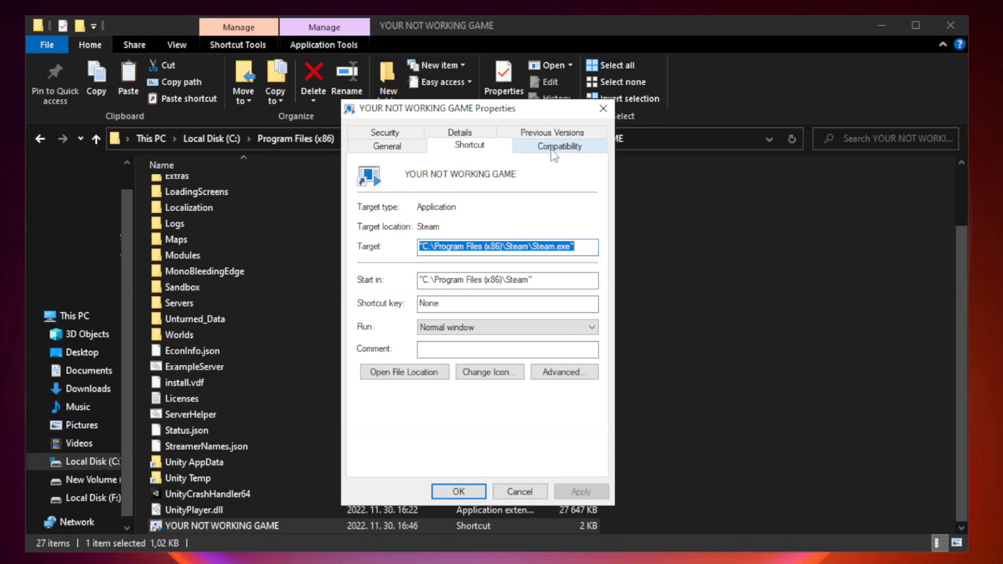
{"action": "left_click", "coordinate": [559, 145]}
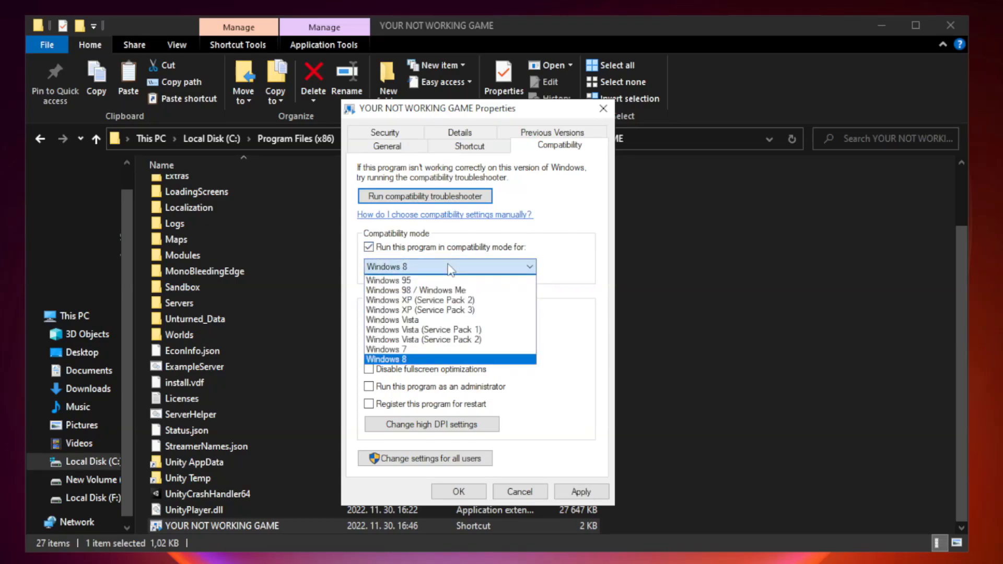
{"action": "mouse_move", "coordinate": [421, 362]}
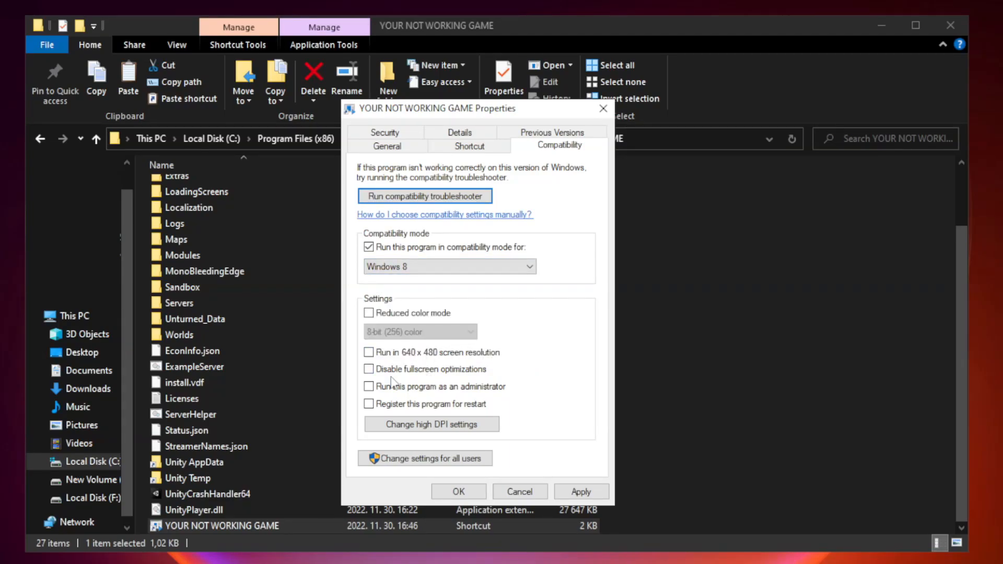
{"action": "mouse_move", "coordinate": [369, 369]}
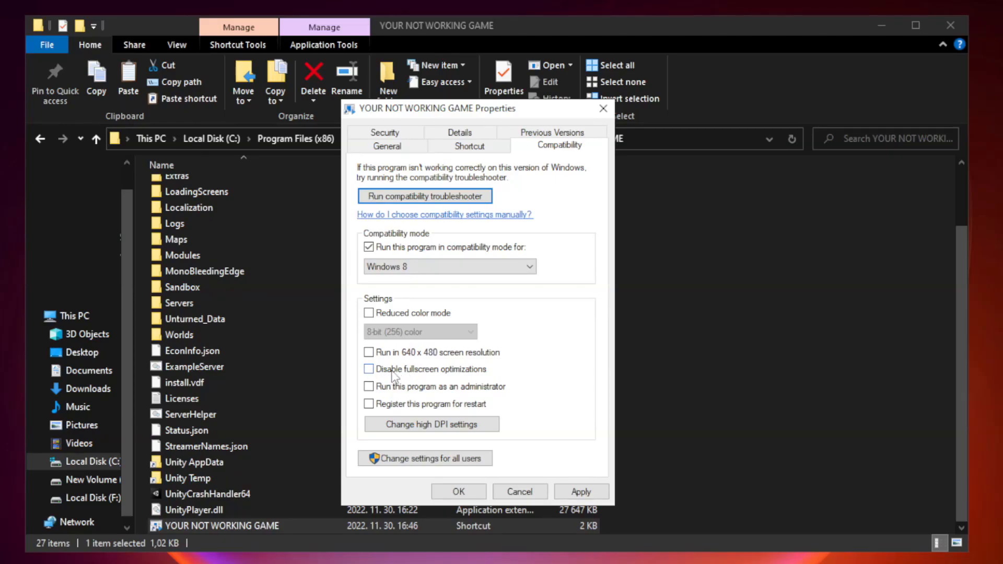
{"action": "left_click", "coordinate": [369, 369]}
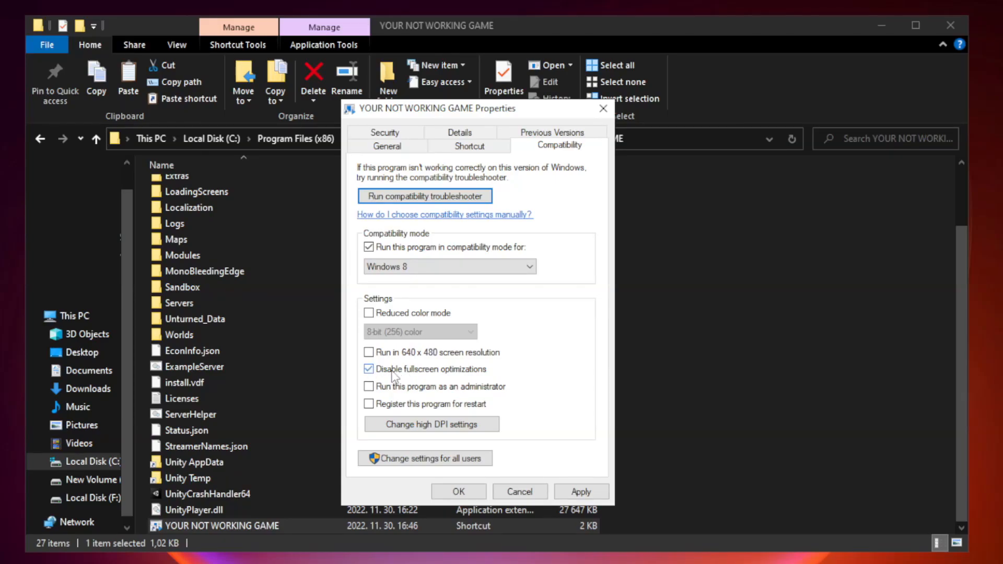
{"action": "mouse_move", "coordinate": [451, 396]}
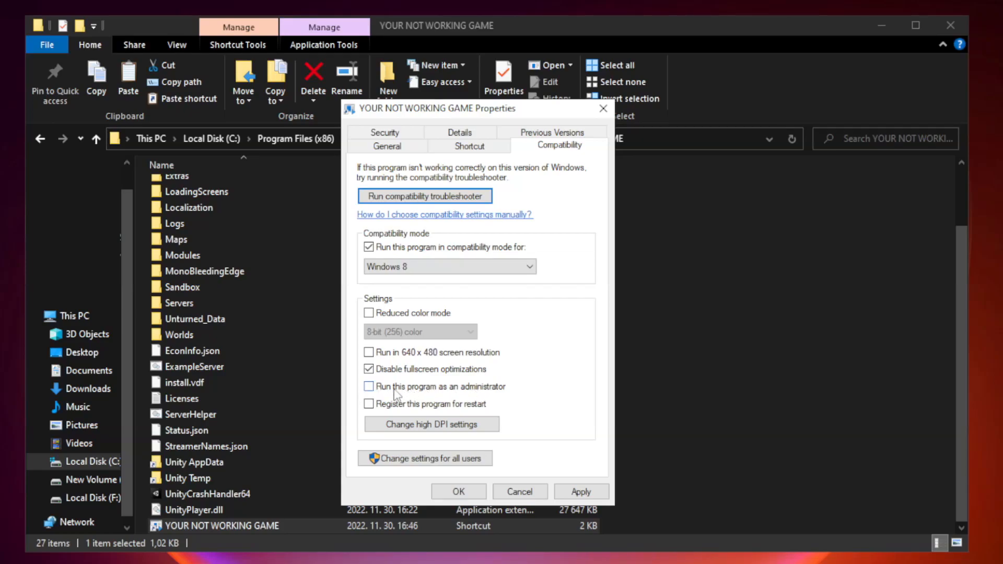
{"action": "left_click", "coordinate": [369, 387]}
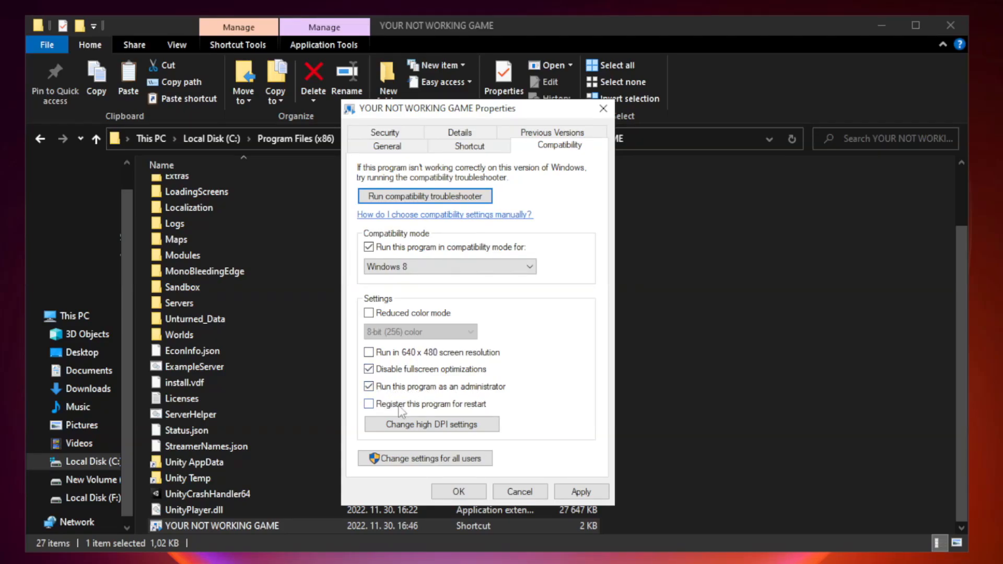
{"action": "left_click", "coordinate": [581, 491]}
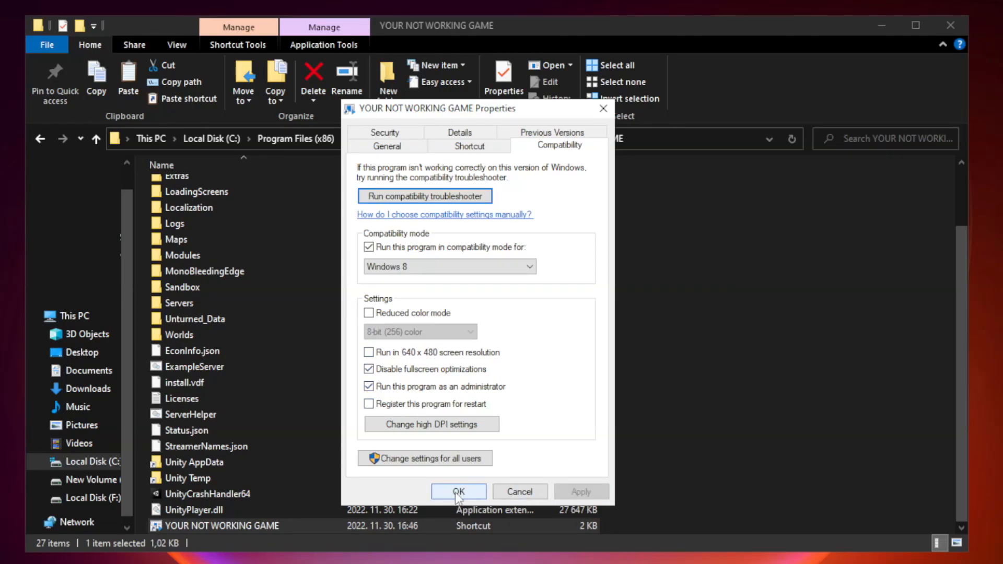
{"action": "left_click", "coordinate": [458, 491]}
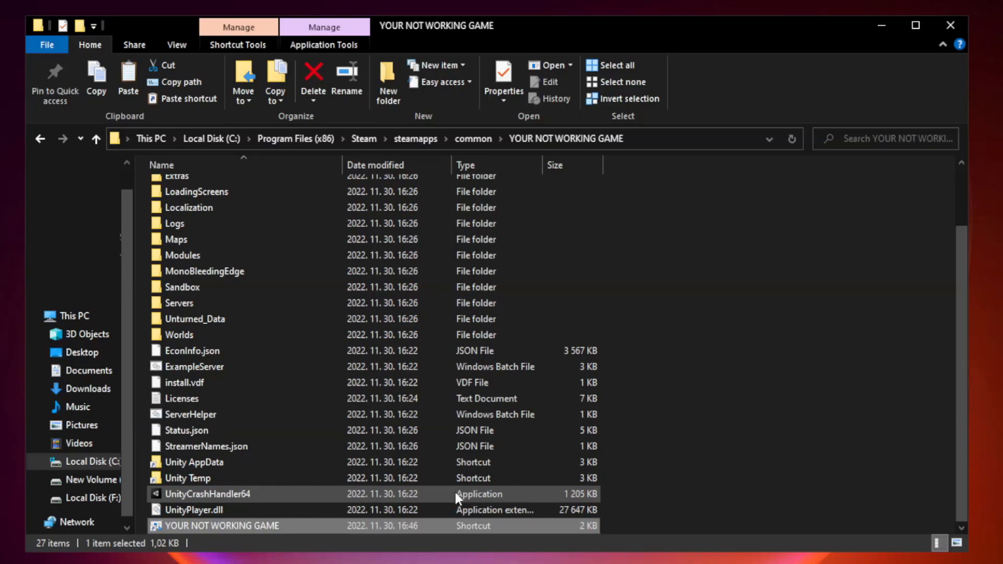
{"action": "mouse_move", "coordinate": [925, 83]}
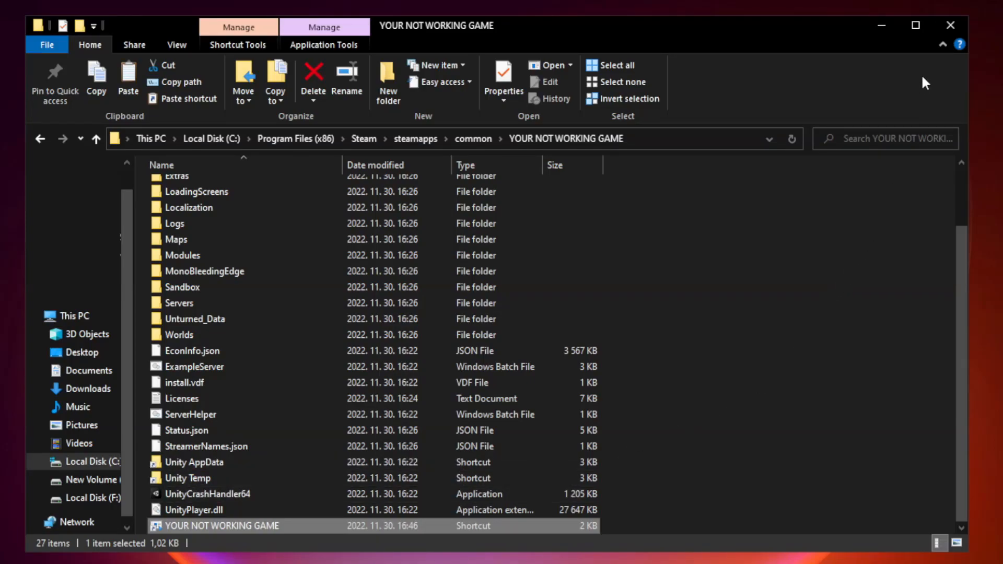
{"action": "mouse_move", "coordinate": [952, 26]}
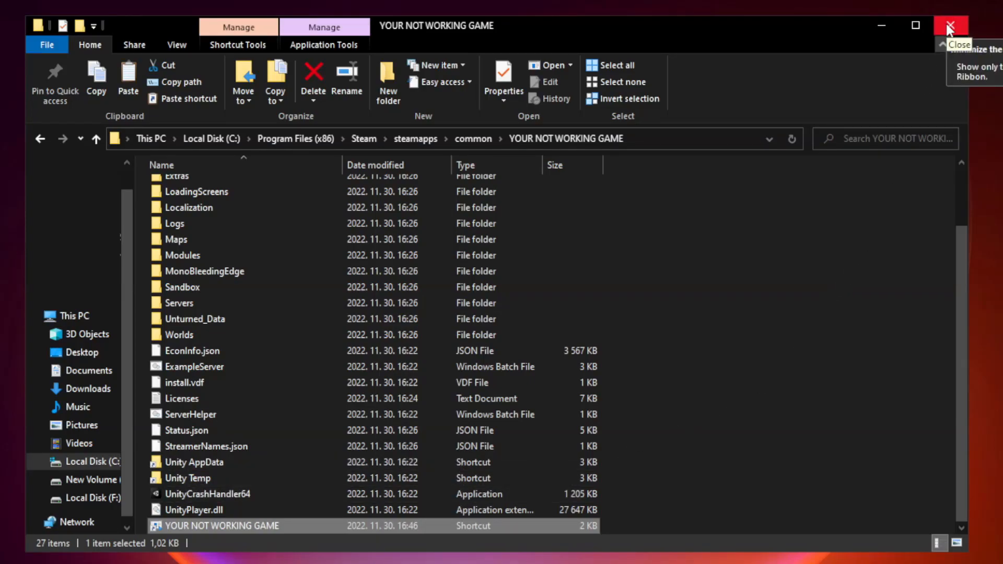
Close the game folder window and right-click Start for the system tools quick menu.
{"action": "left_click", "coordinate": [952, 26]}
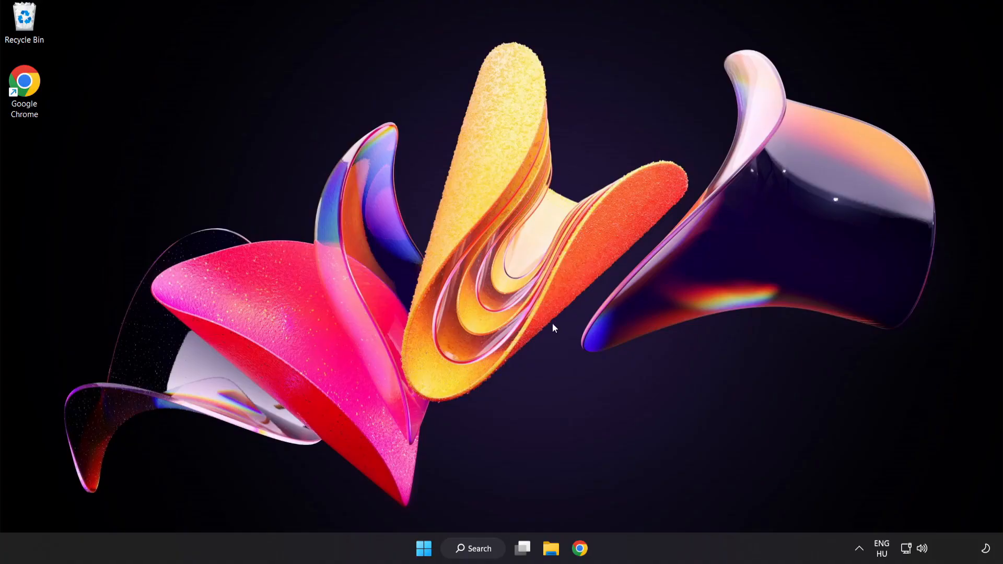
{"action": "mouse_move", "coordinate": [423, 548]}
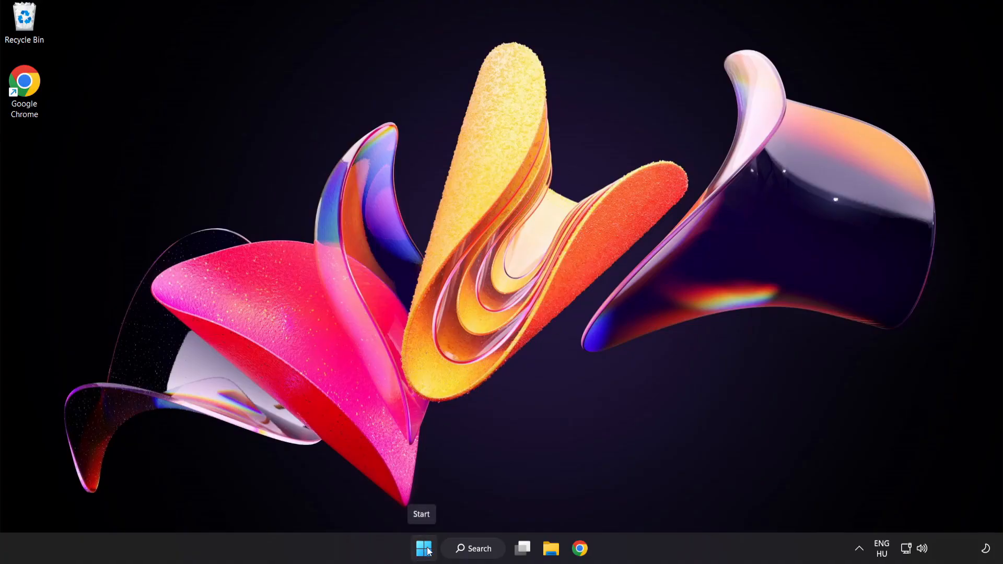
{"action": "right_click", "coordinate": [423, 548]}
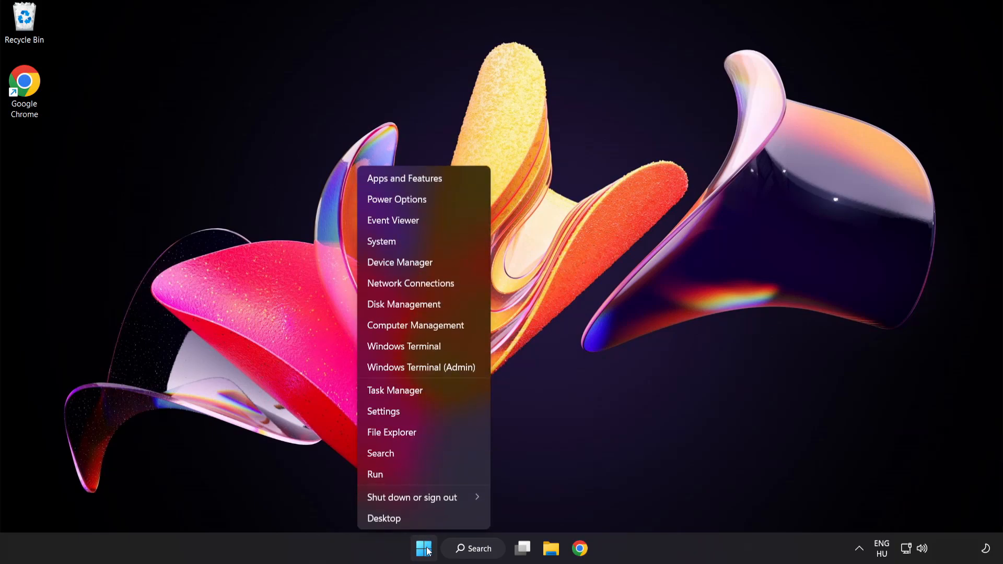
{"action": "mouse_move", "coordinate": [432, 391]}
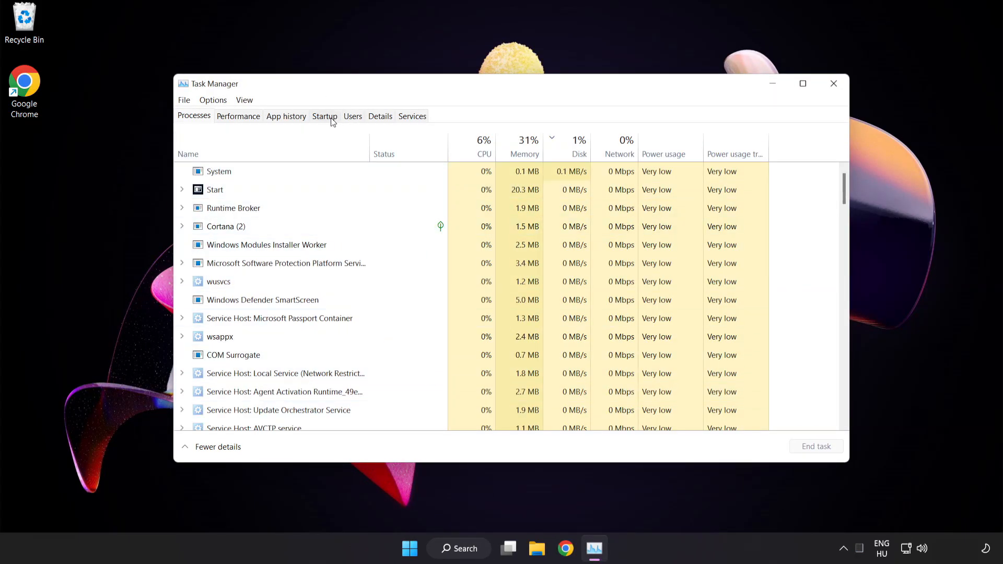
Disable Cortana, Phone Link, Terminal and Windows Security notification icon at startup.
{"action": "left_click", "coordinate": [324, 116]}
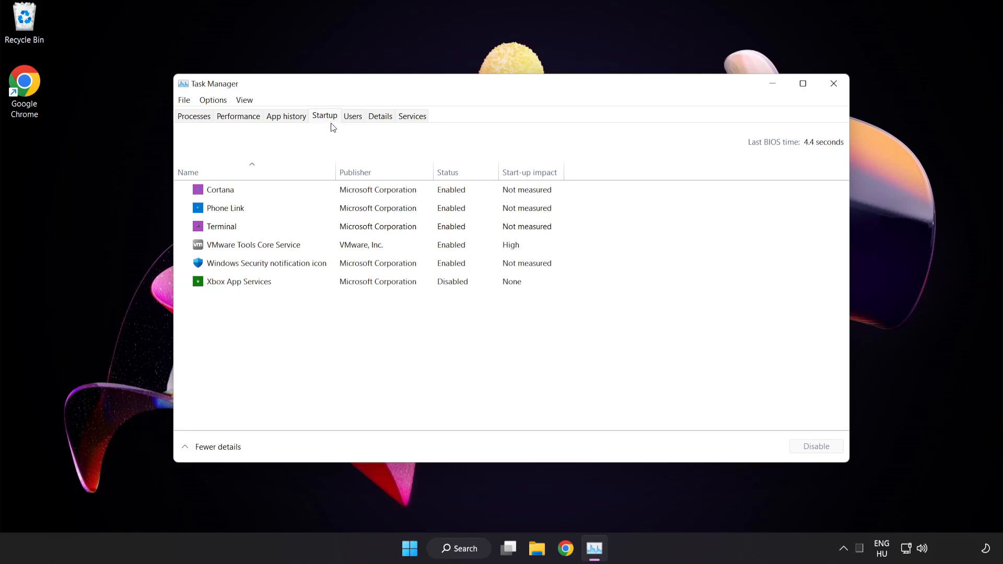
{"action": "left_click", "coordinate": [220, 190]}
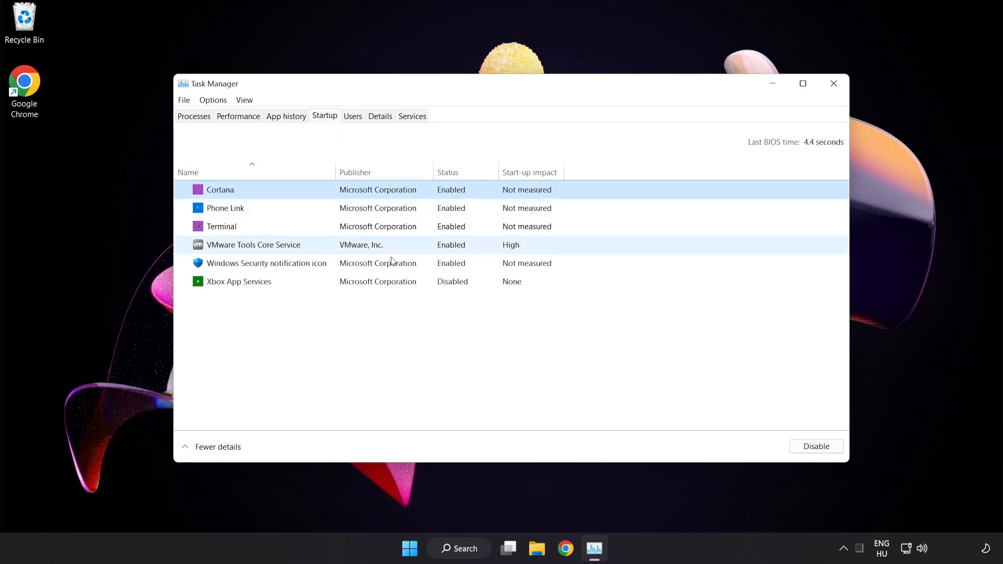
{"action": "left_click", "coordinate": [816, 446]}
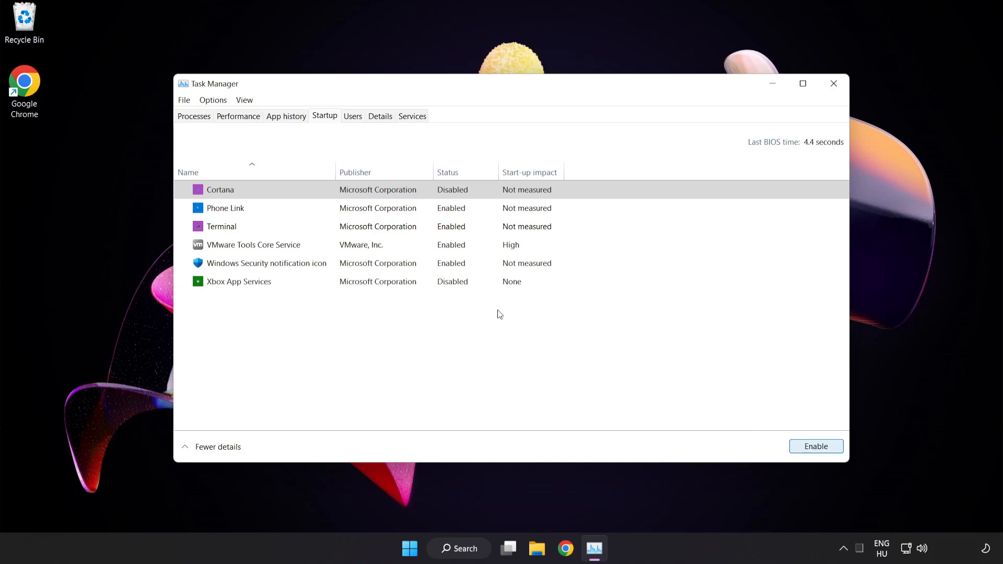
{"action": "left_click", "coordinate": [225, 208]}
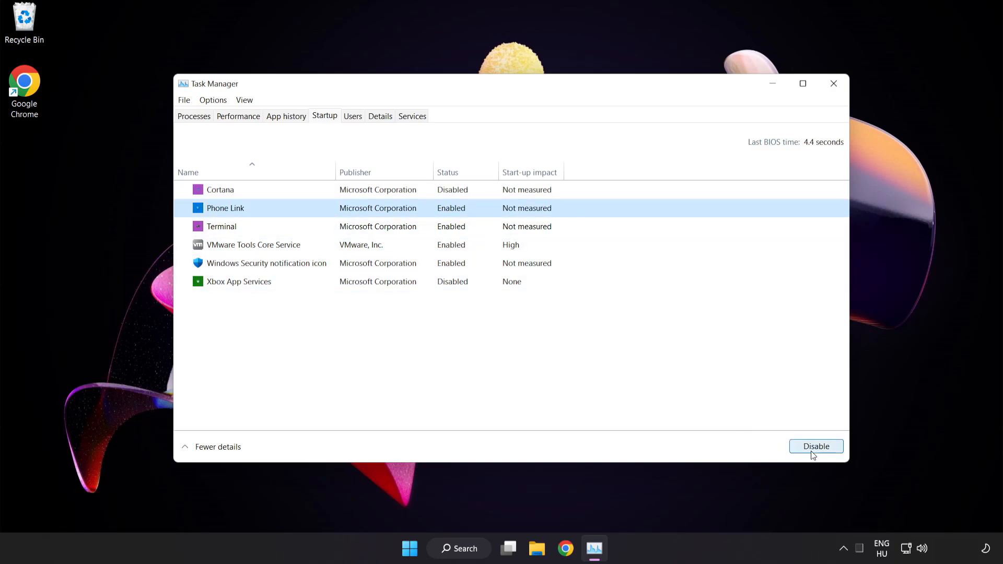
{"action": "left_click", "coordinate": [816, 446]}
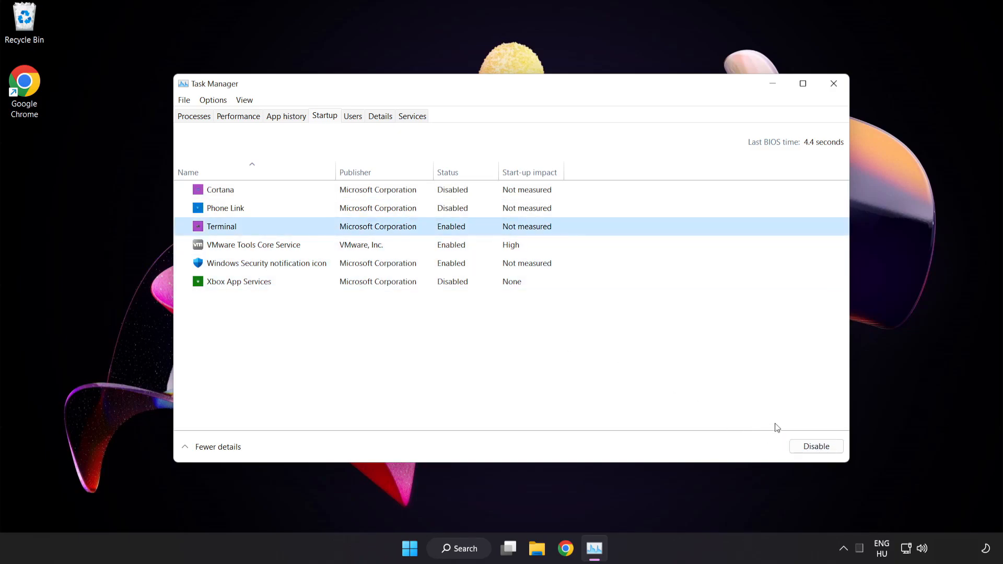
{"action": "left_click", "coordinate": [815, 446]}
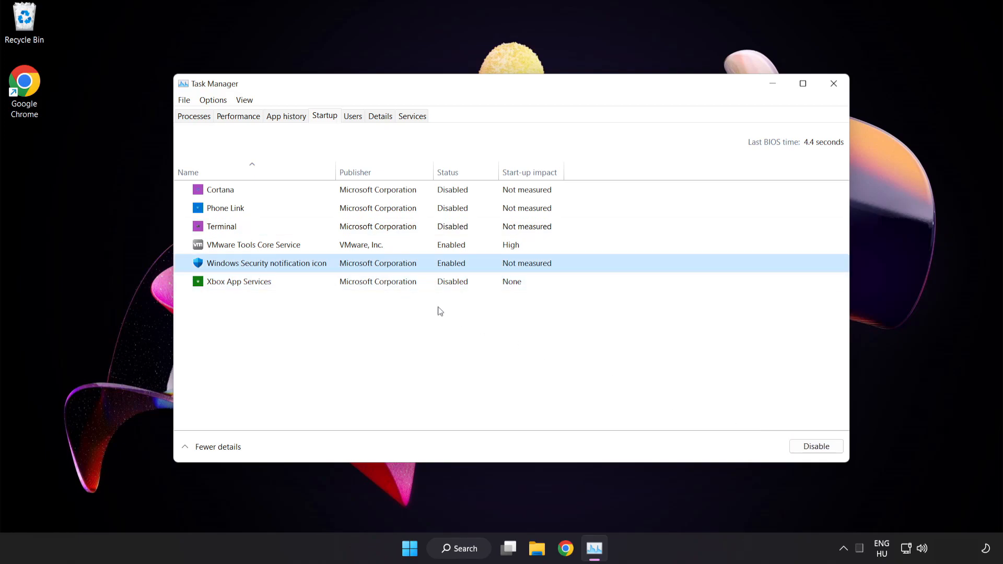
{"action": "left_click", "coordinate": [815, 446]}
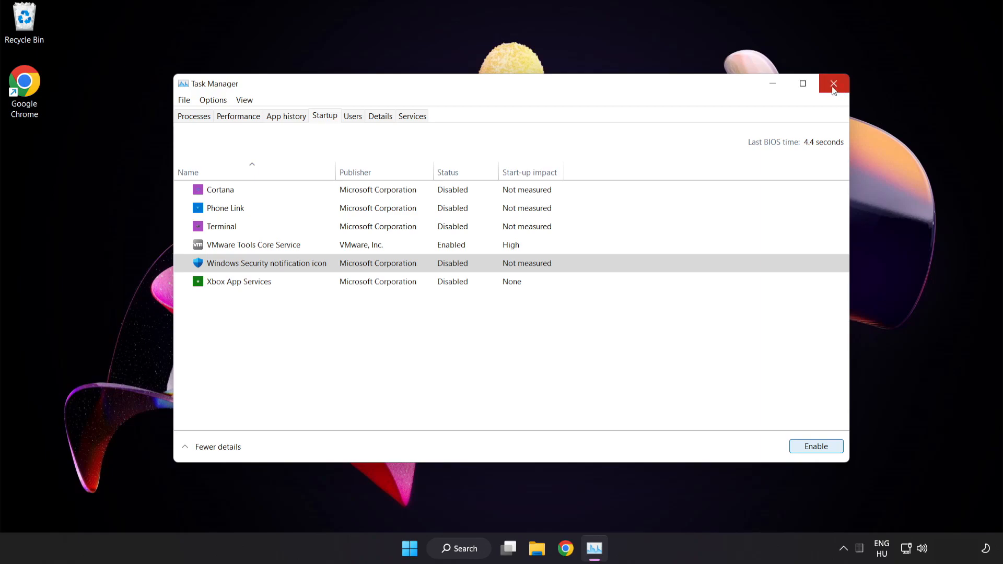
{"action": "mouse_move", "coordinate": [834, 84]}
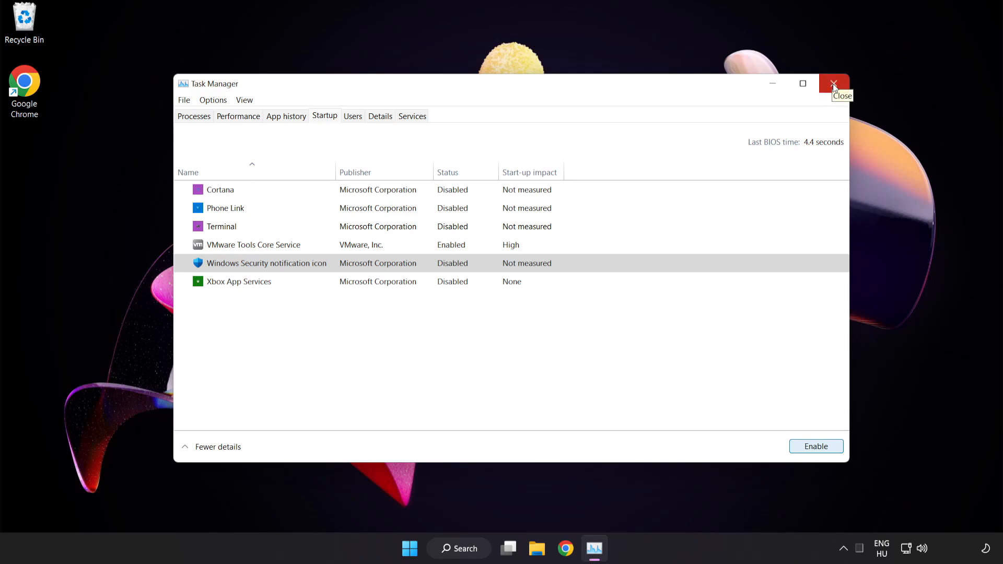
Close Task Manager and launch Command Prompt as administrator by searching 'cmd'.
{"action": "left_click", "coordinate": [834, 84]}
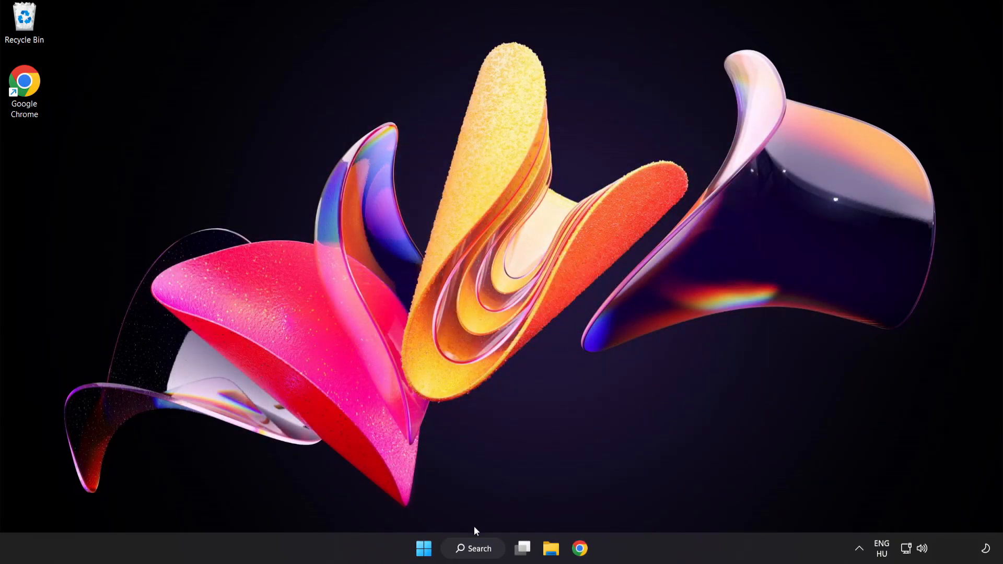
{"action": "left_click", "coordinate": [473, 548]}
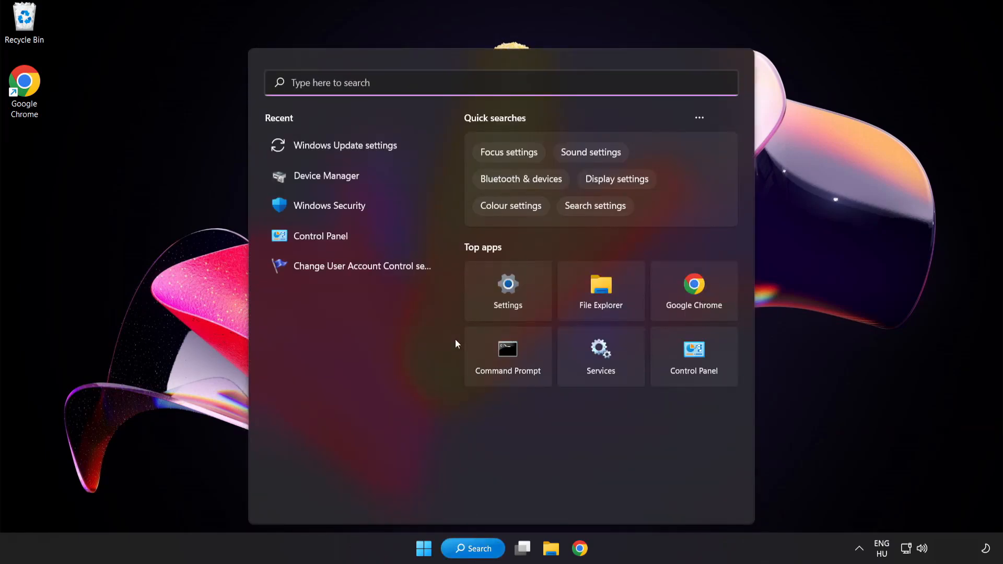
{"action": "type", "text": "cm"}
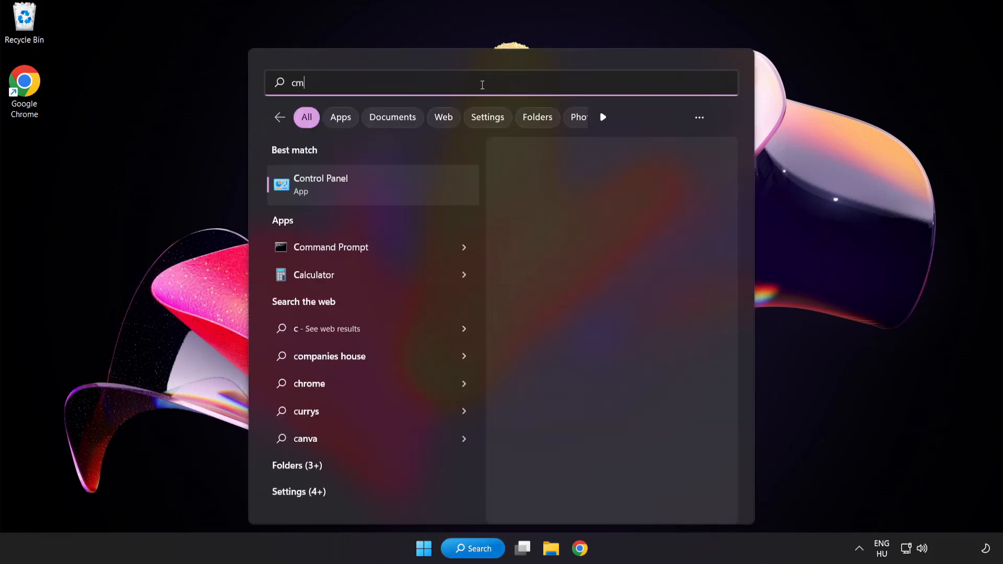
{"action": "type", "text": "d"}
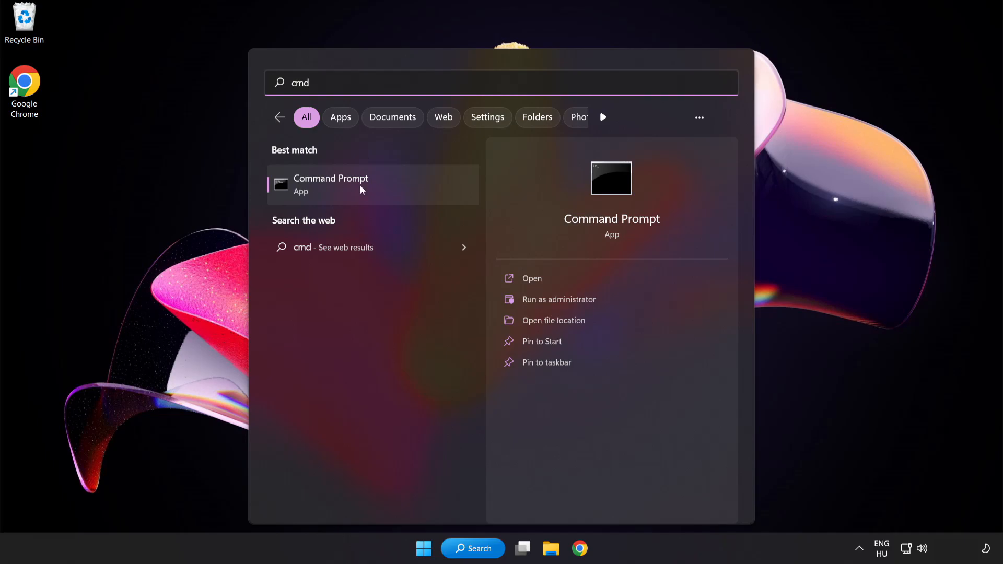
{"action": "right_click", "coordinate": [331, 185]}
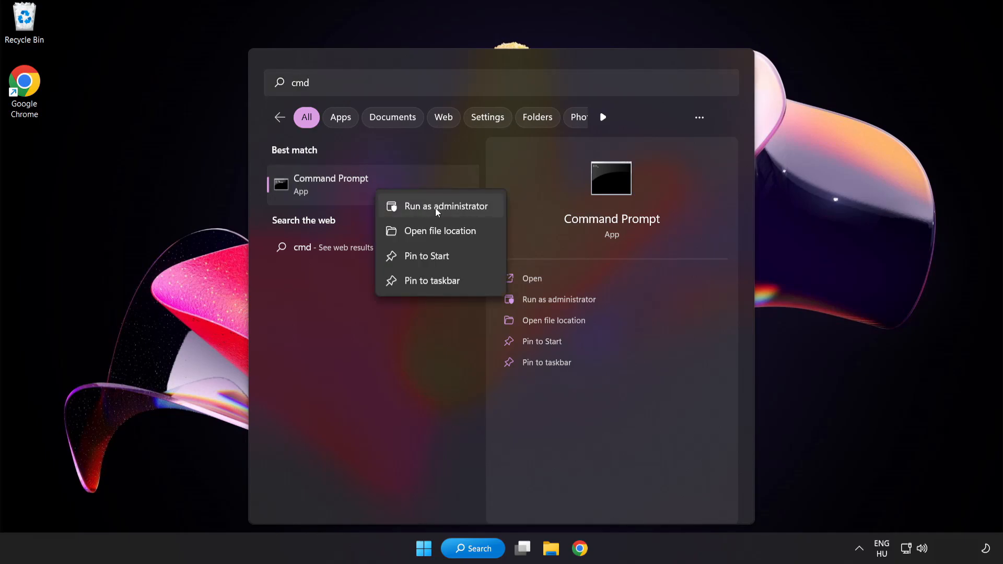
{"action": "mouse_move", "coordinate": [441, 206]}
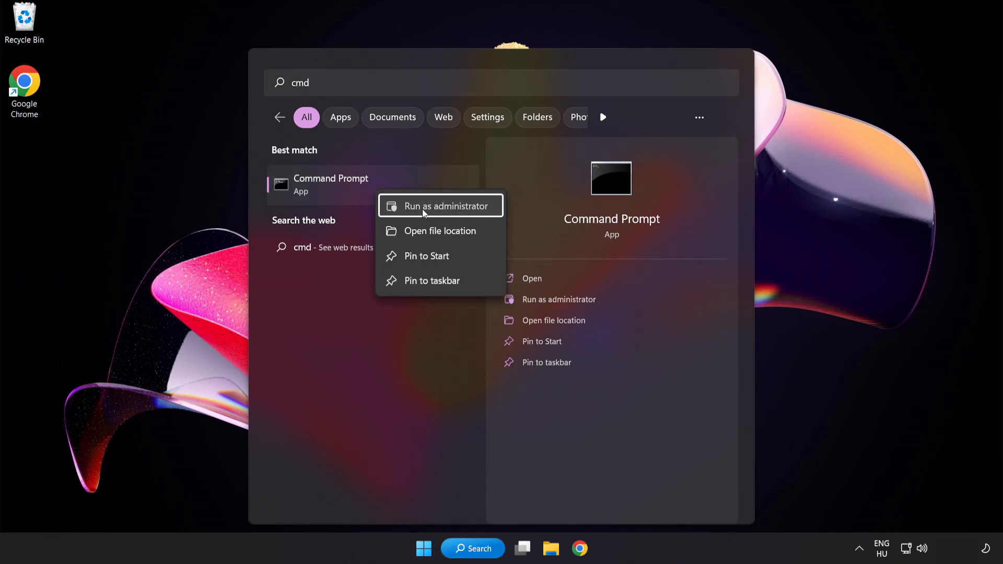
{"action": "left_click", "coordinate": [441, 206]}
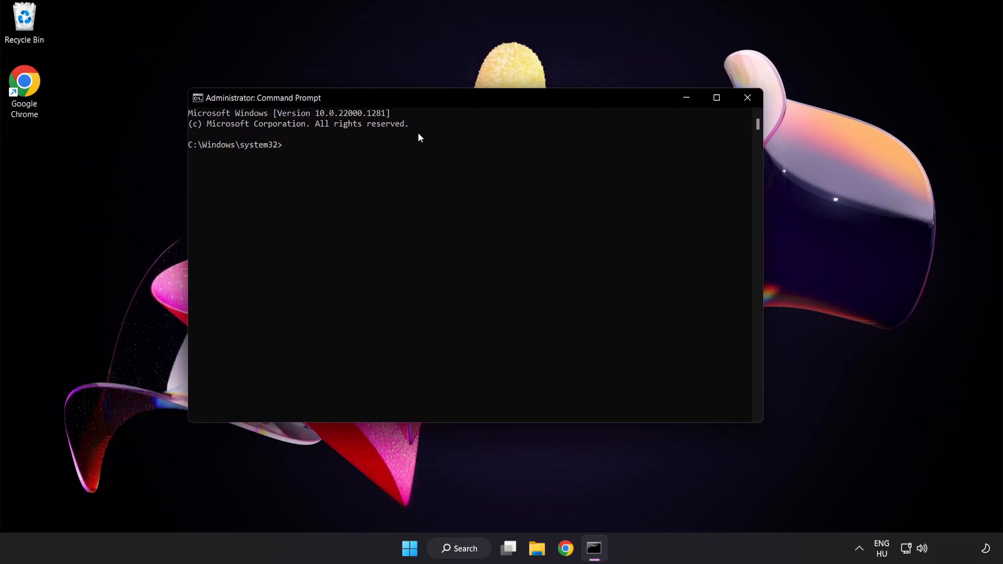
Run 'sfc /scannow' in the administrator Command Prompt.
{"action": "type", "text": "sfc /"}
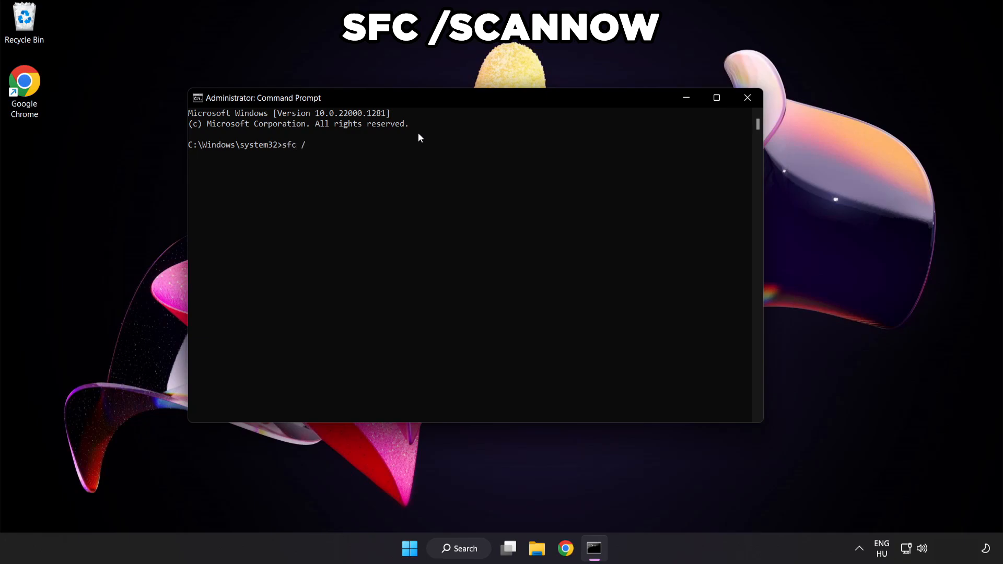
{"action": "type", "text": "scannow"}
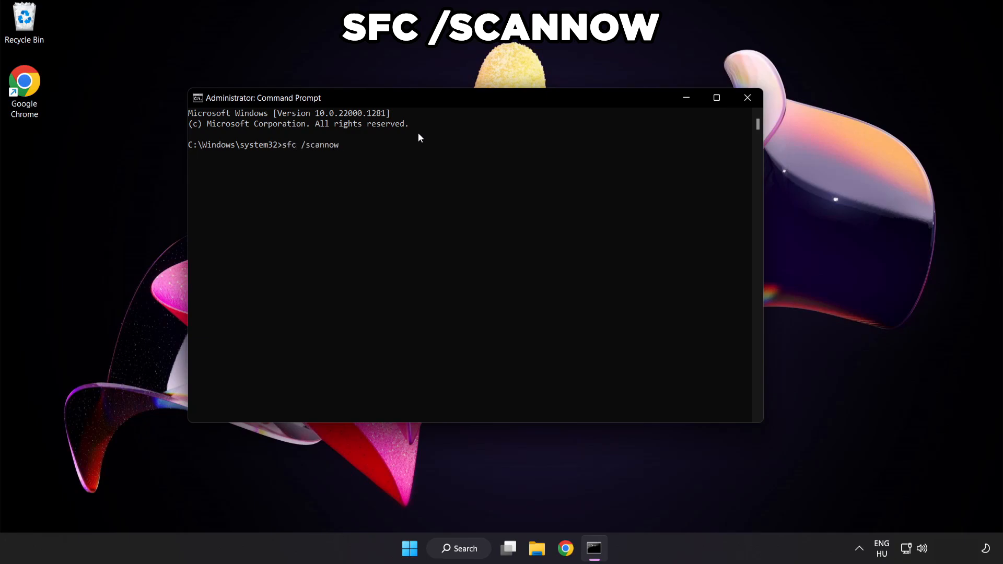
{"action": "key", "text": "Return"}
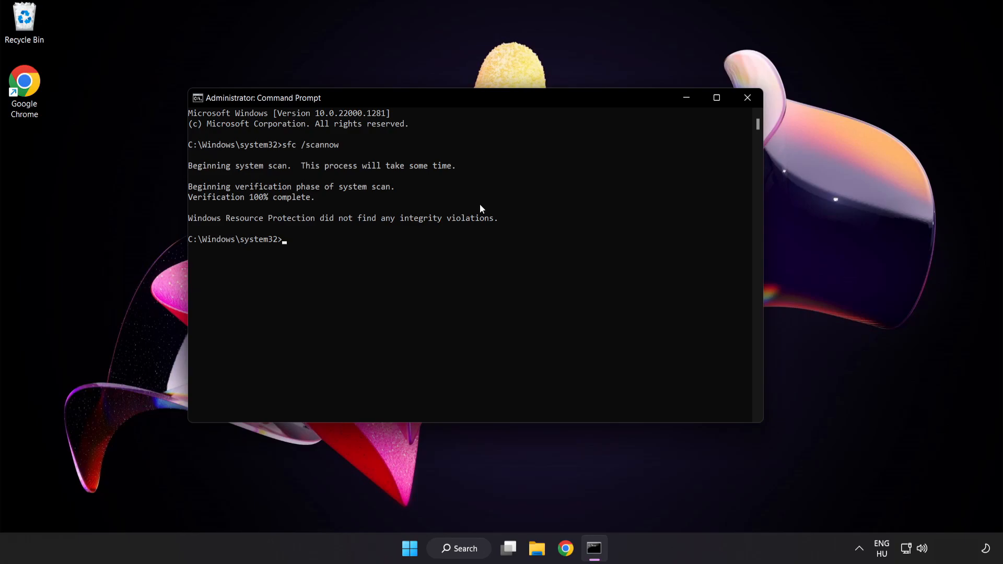
{"action": "mouse_move", "coordinate": [692, 138]}
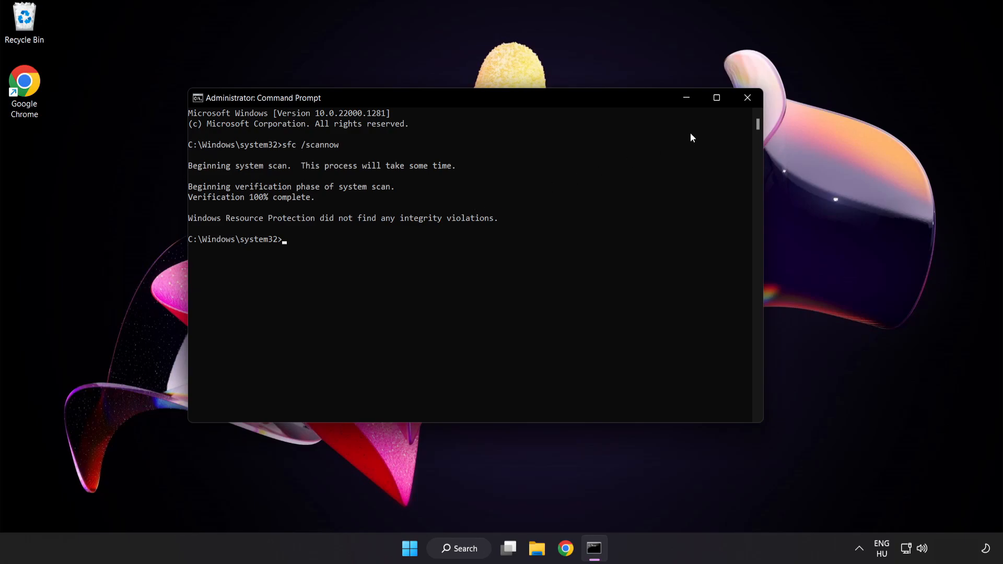
Close the Command Prompt window and open the Start menu.
{"action": "left_click", "coordinate": [748, 97]}
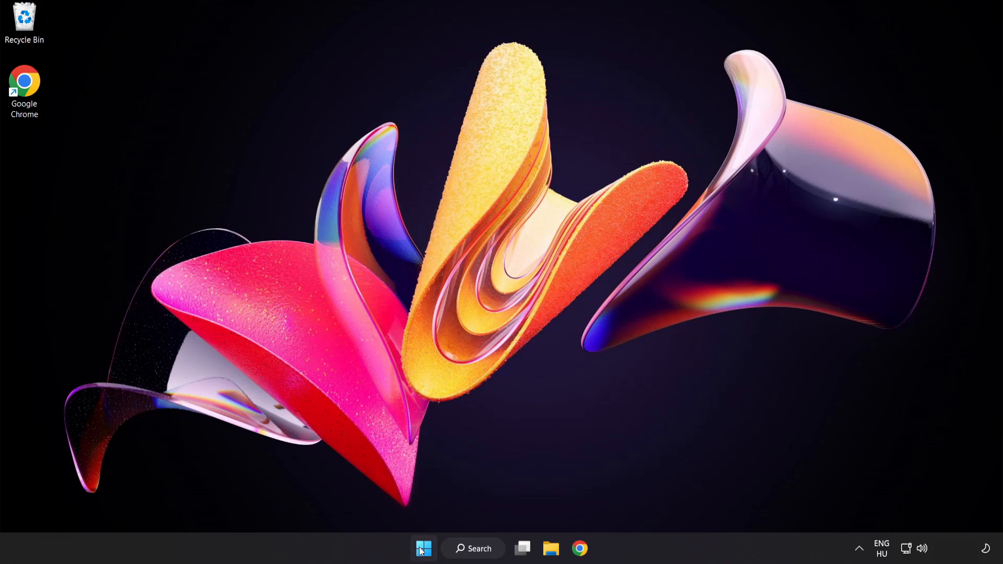
{"action": "left_click", "coordinate": [423, 548]}
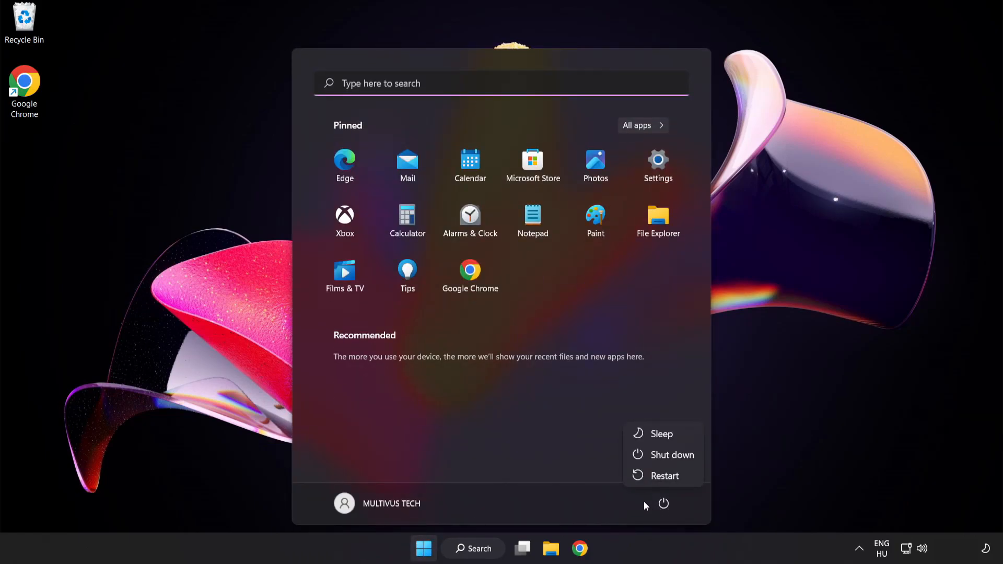
{"action": "mouse_move", "coordinate": [666, 475]}
{"action": "type", "text": "s"}
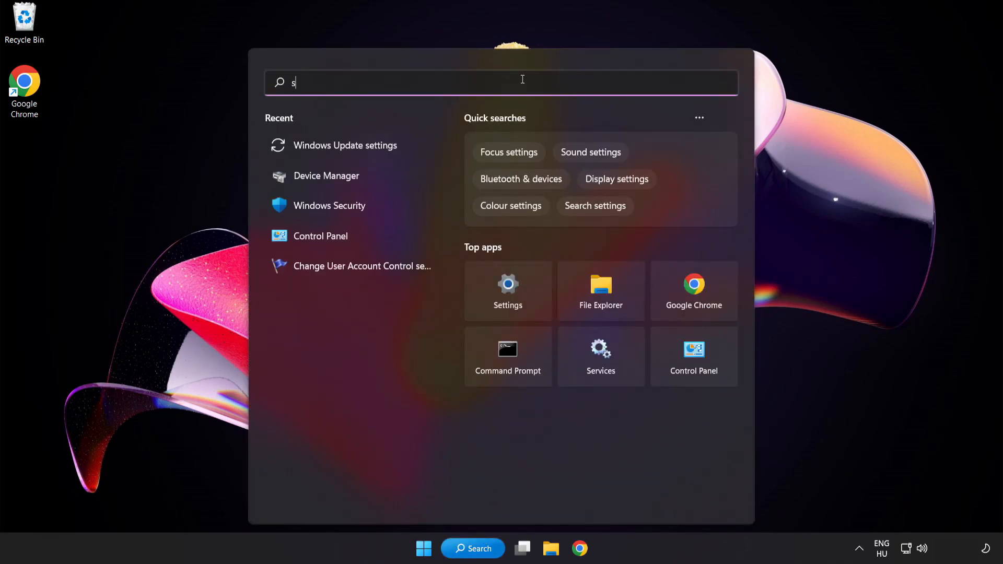
Open Windows Security's Virus & threat protection settings and scroll toward Exclusions.
{"action": "type", "text": "ecurity"}
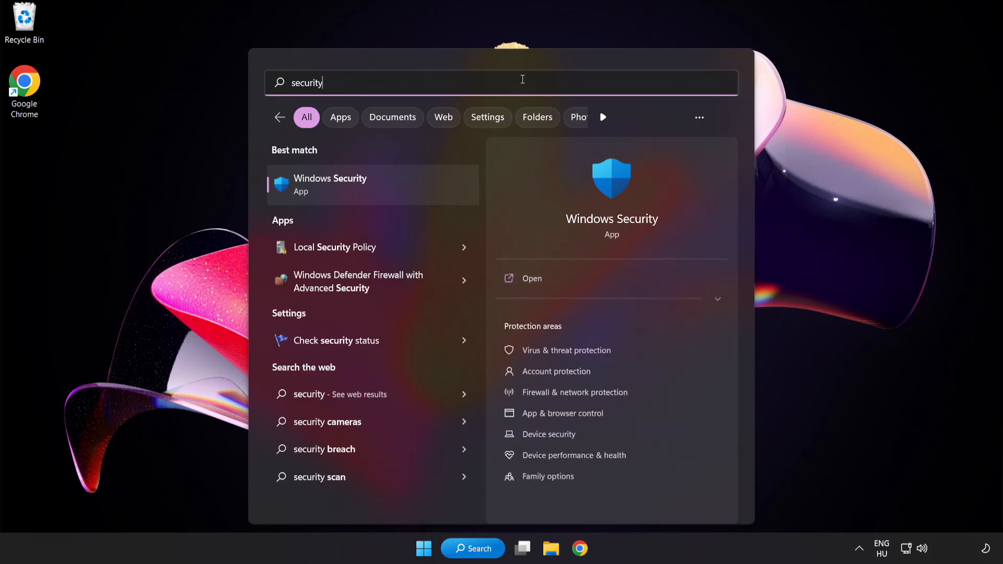
{"action": "mouse_move", "coordinate": [379, 185]}
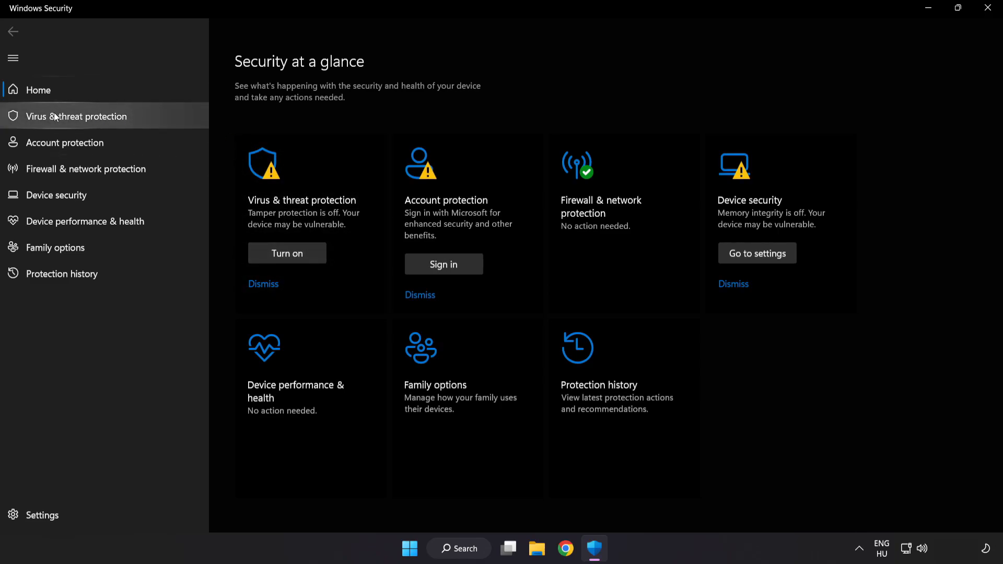
{"action": "mouse_move", "coordinate": [153, 119]}
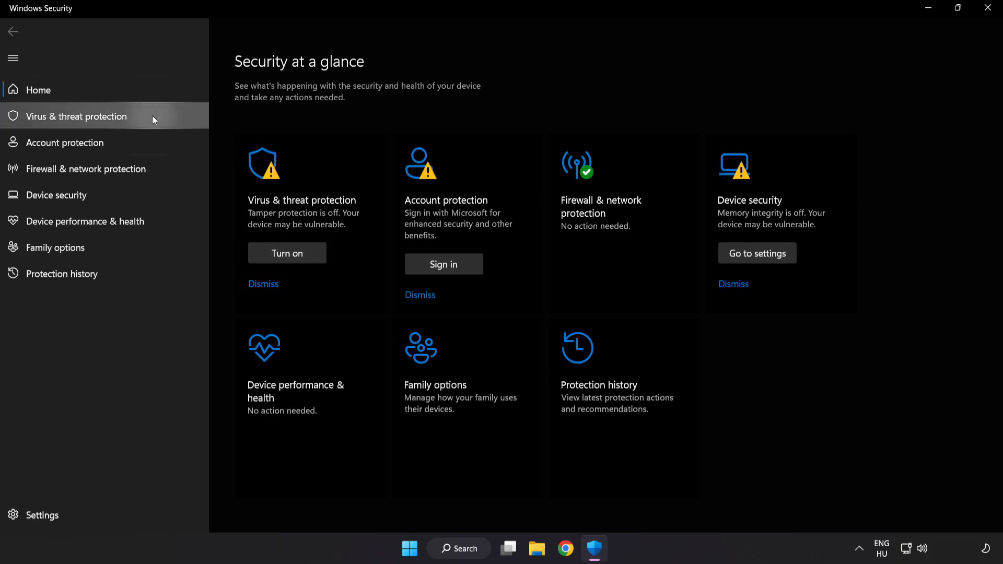
{"action": "left_click", "coordinate": [75, 116]}
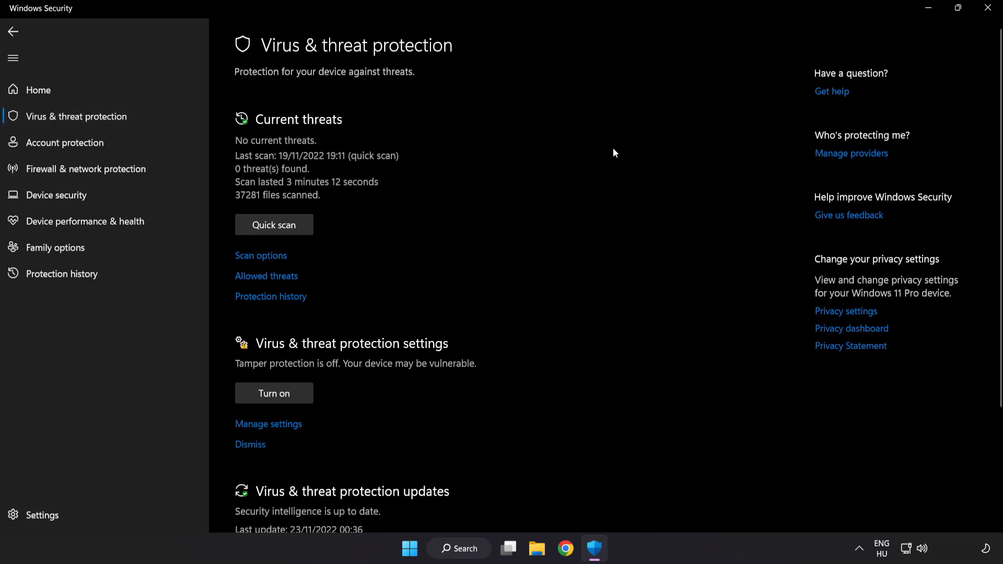
{"action": "scroll", "scroll_direction": "down", "scroll_amount": 3}
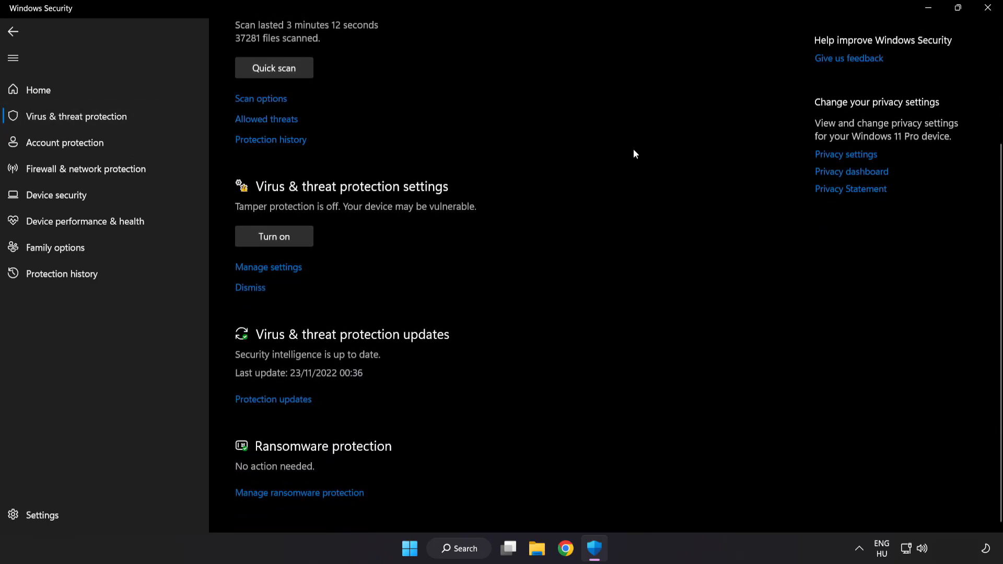
{"action": "mouse_move", "coordinate": [263, 268]}
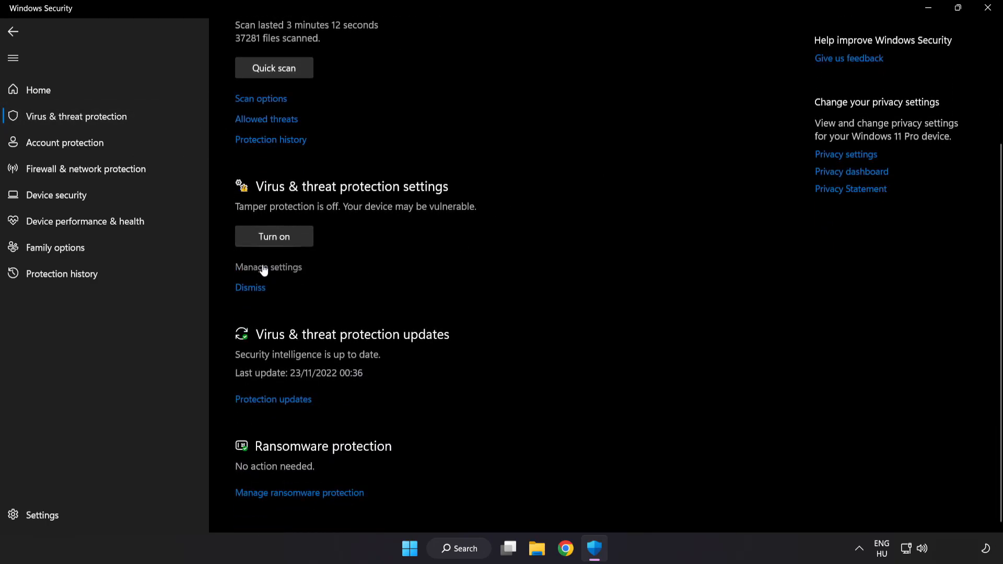
{"action": "left_click", "coordinate": [269, 267]}
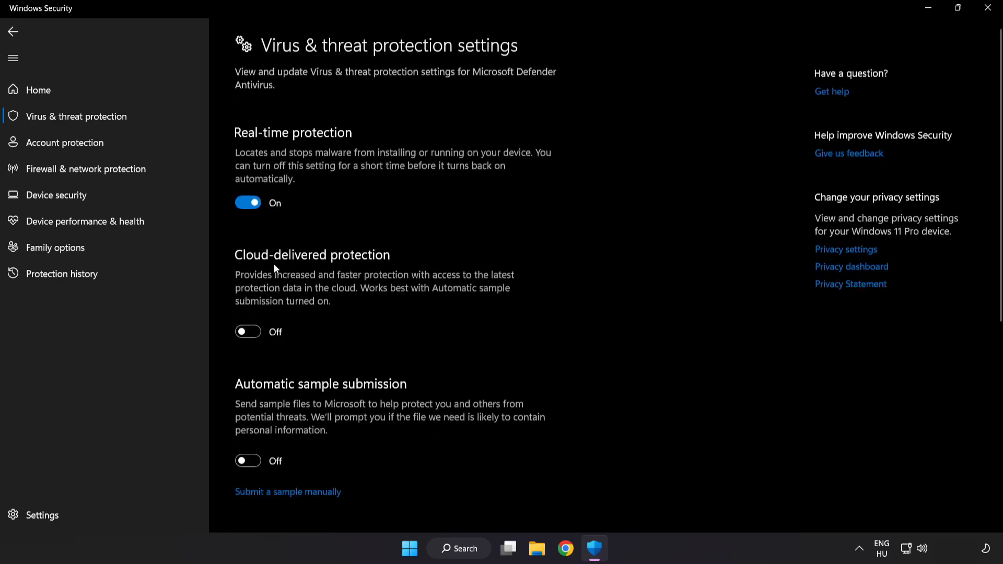
{"action": "scroll", "scroll_direction": "down", "scroll_amount": 3}
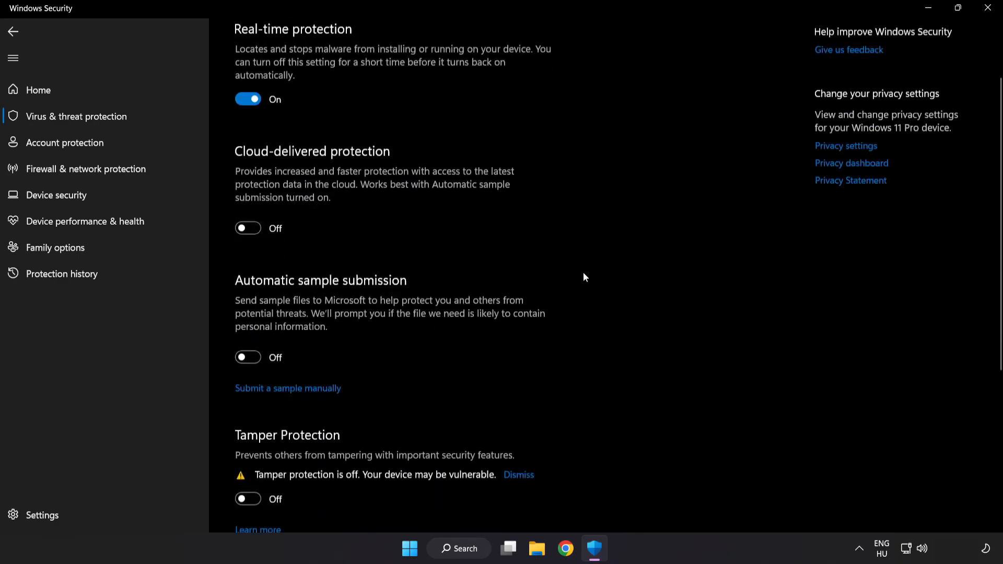
{"action": "scroll", "scroll_direction": "down", "scroll_amount": 3}
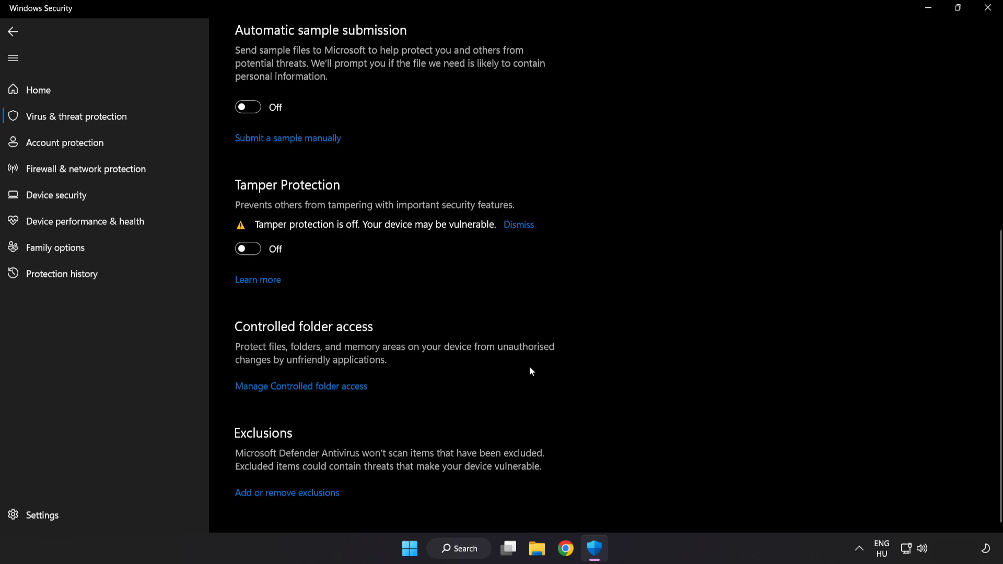
{"action": "mouse_move", "coordinate": [298, 500]}
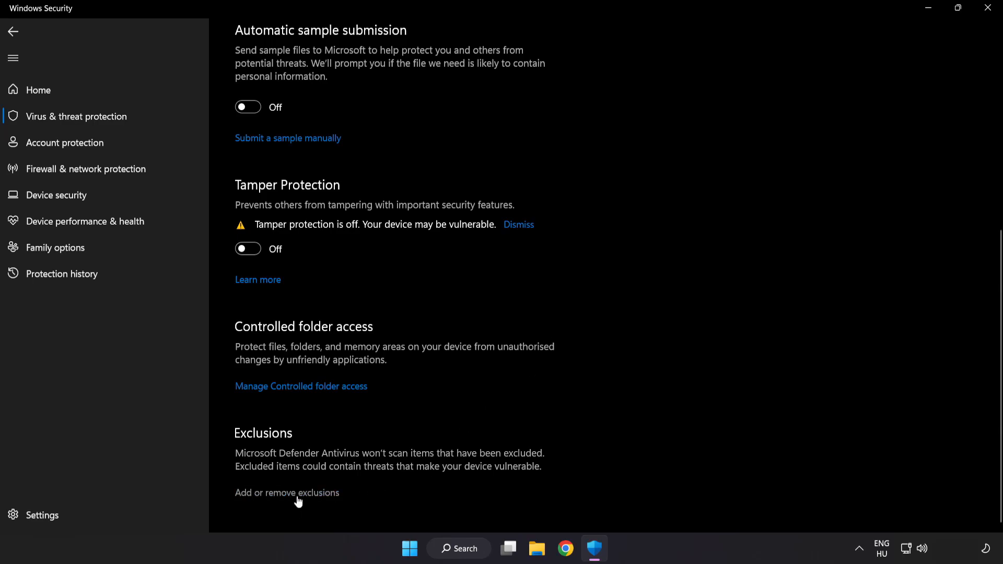
Add the NOT WORKING APP shortcut from C:\Program Files (x86) as a file exclusion.
{"action": "left_click", "coordinate": [286, 493]}
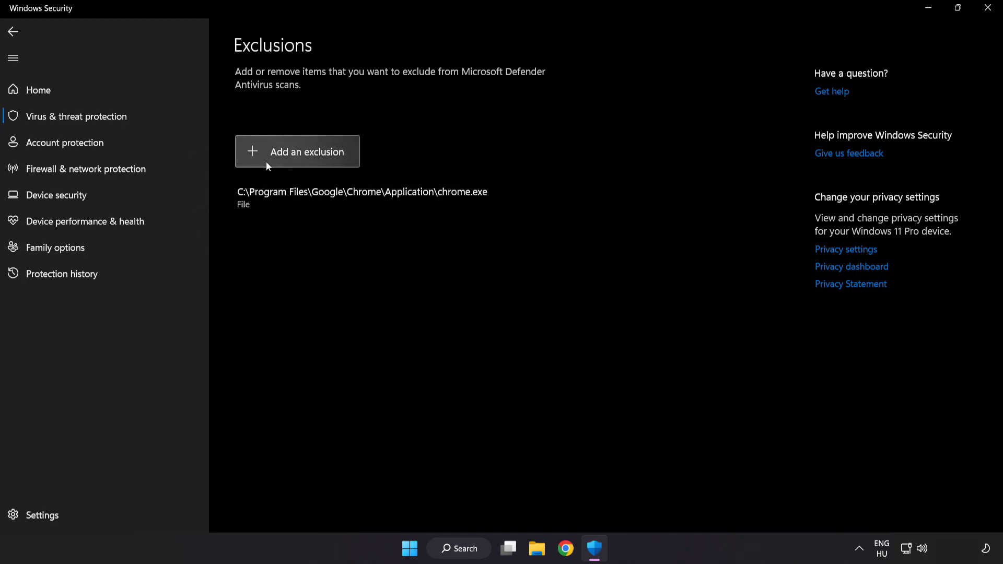
{"action": "mouse_move", "coordinate": [299, 164]}
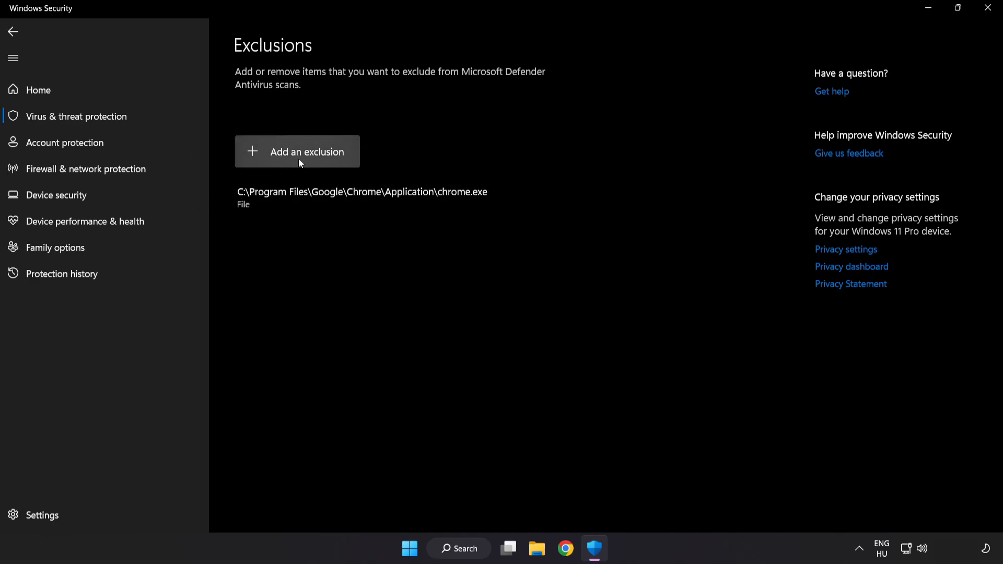
{"action": "left_click", "coordinate": [297, 152]}
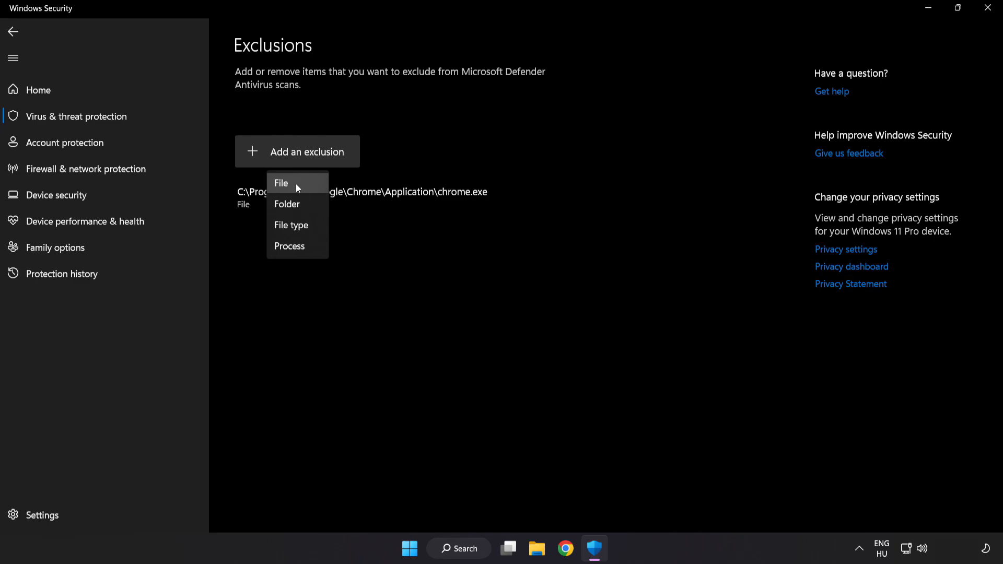
{"action": "mouse_move", "coordinate": [292, 187]}
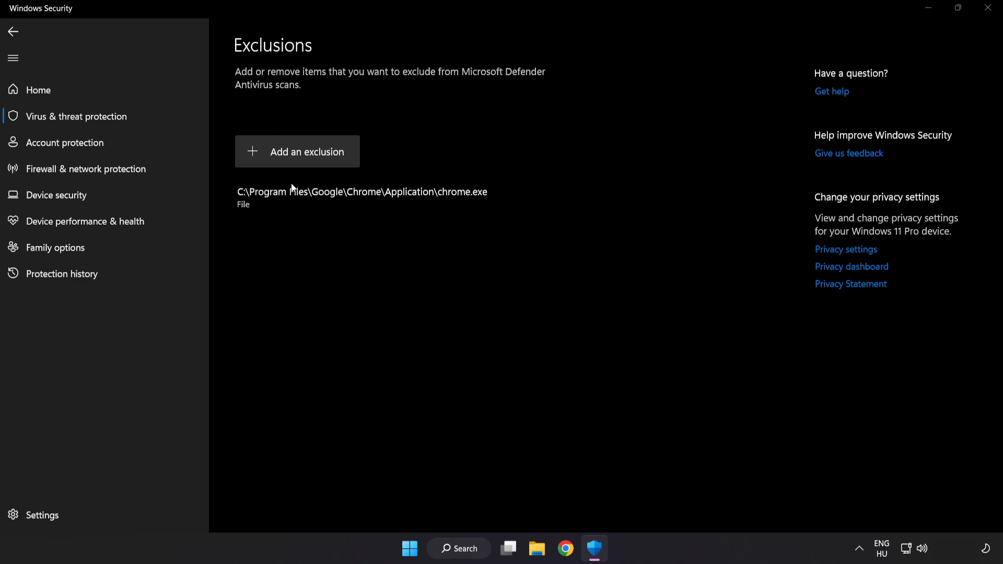
{"action": "left_click", "coordinate": [298, 152]}
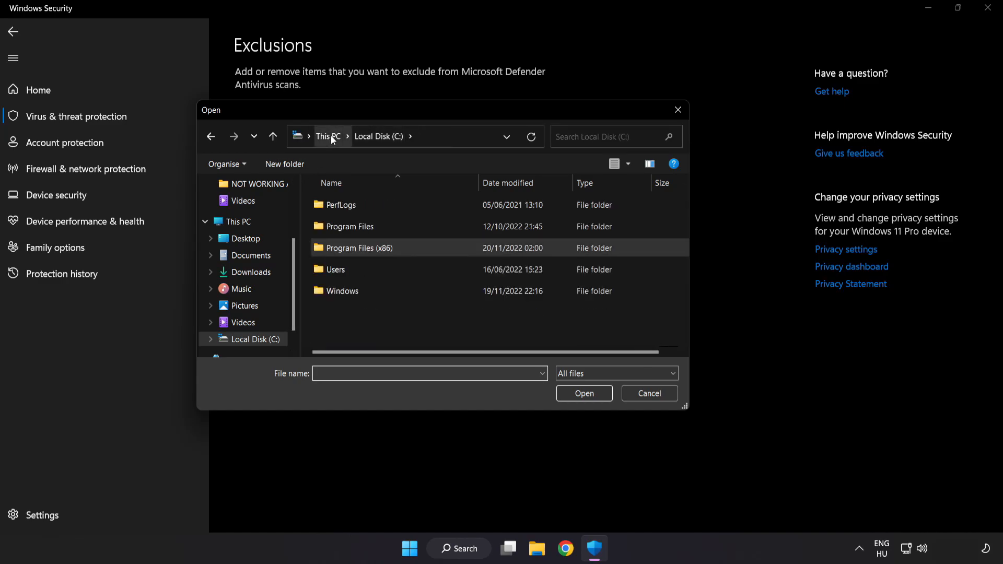
{"action": "left_click", "coordinate": [328, 136]}
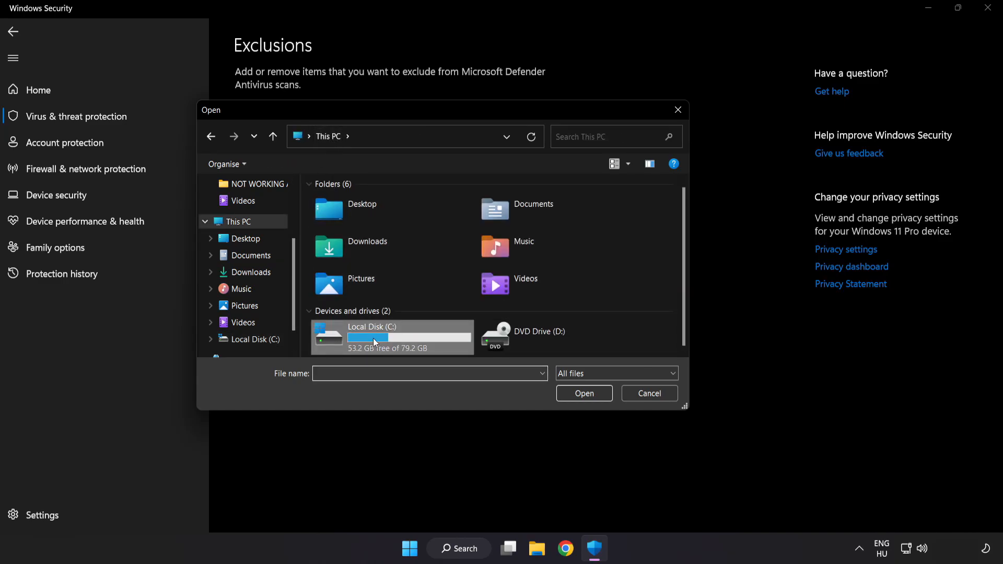
{"action": "double_click", "coordinate": [373, 335]}
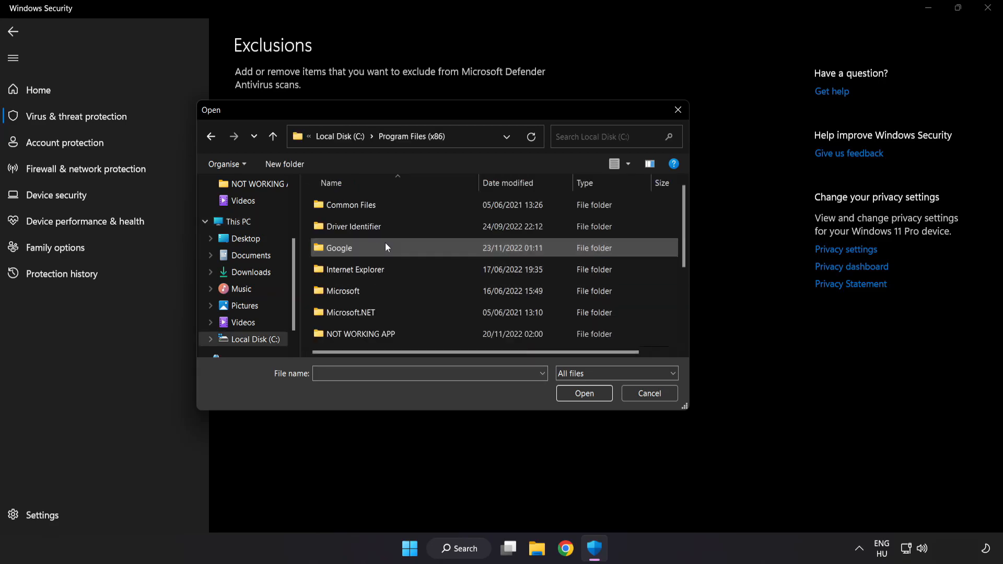
{"action": "scroll", "scroll_direction": "down", "scroll_amount": 3}
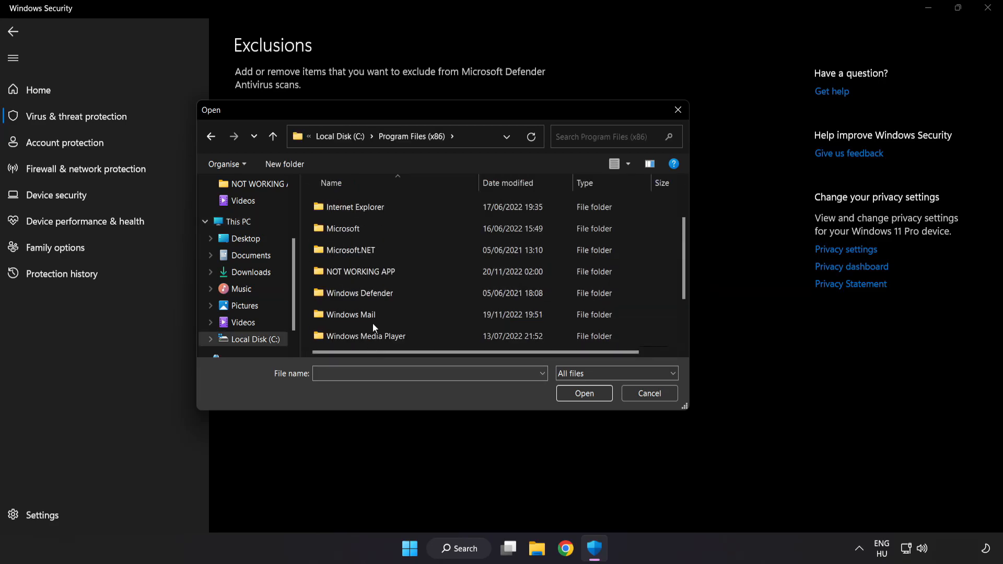
{"action": "double_click", "coordinate": [360, 272]}
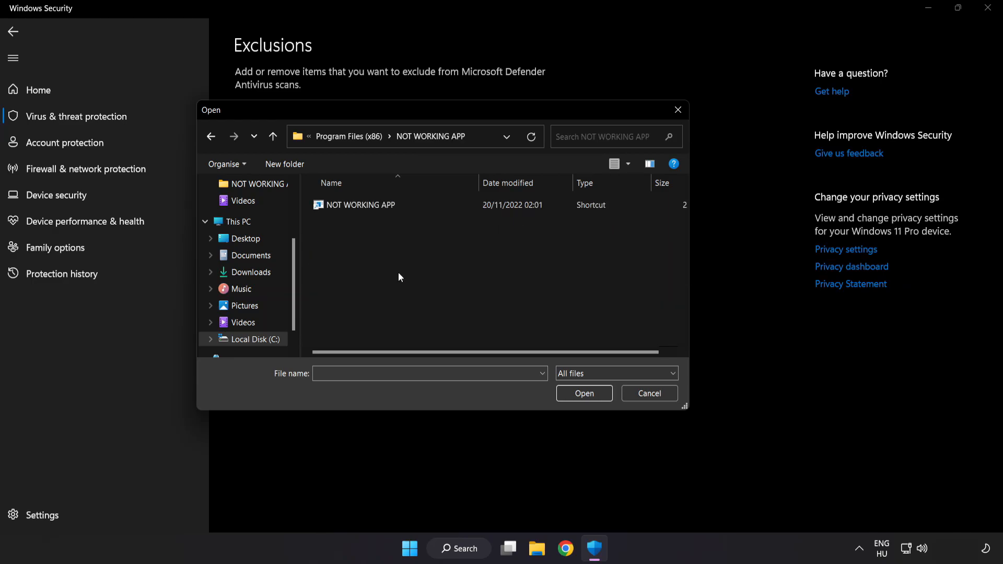
{"action": "left_click", "coordinate": [360, 205]}
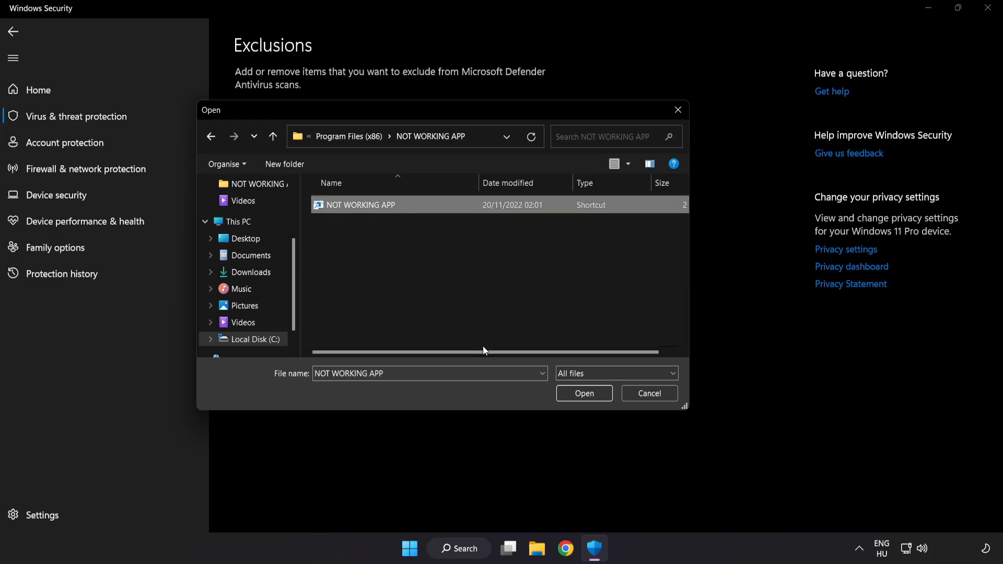
{"action": "left_click", "coordinate": [584, 394]}
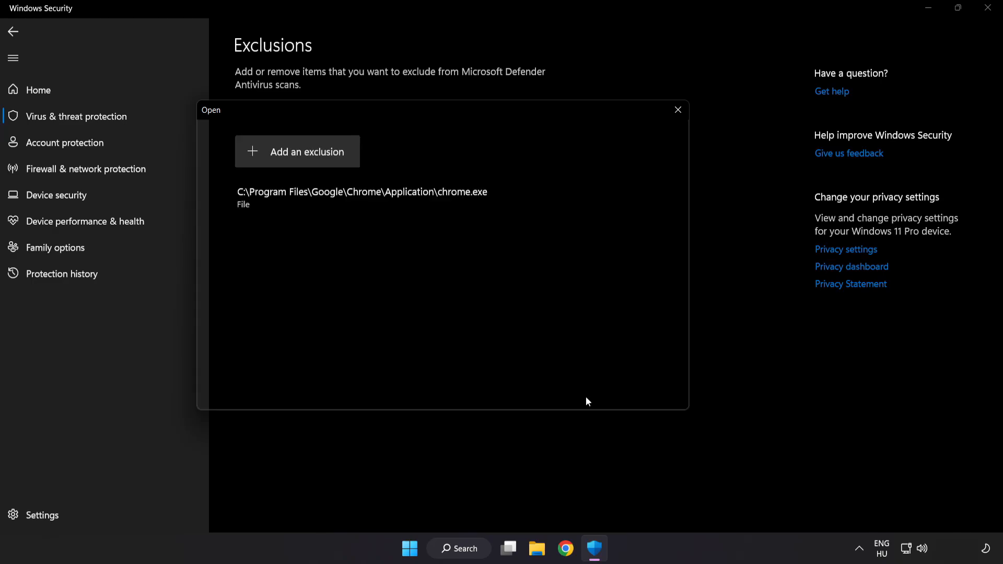
{"action": "left_click", "coordinate": [678, 109]}
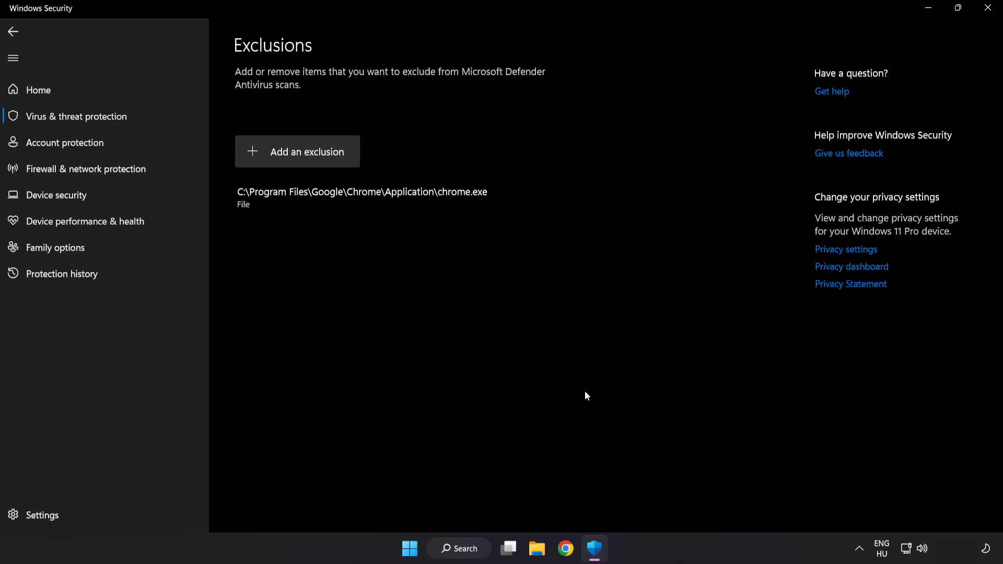
{"action": "mouse_move", "coordinate": [584, 402]}
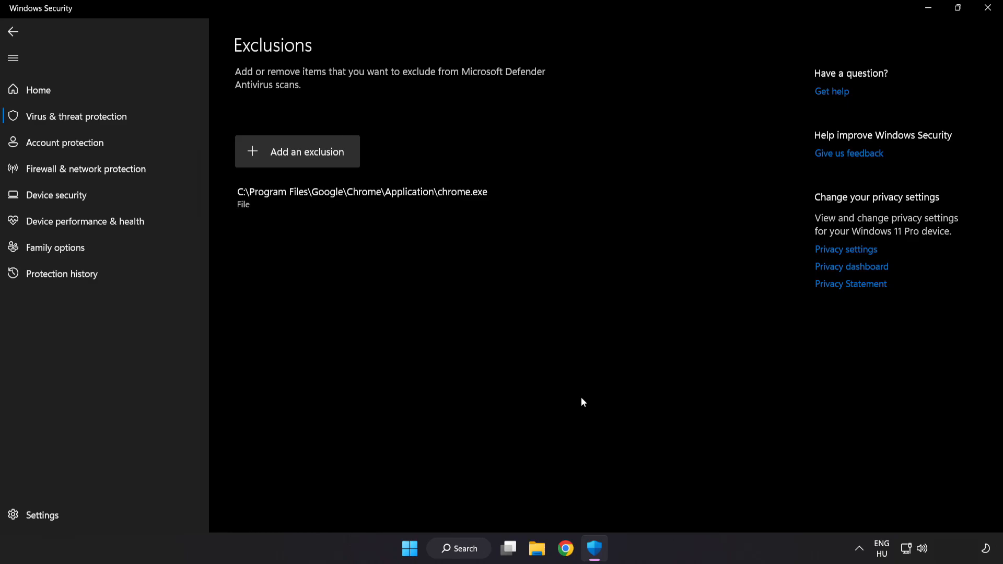
{"action": "mouse_move", "coordinate": [608, 304]}
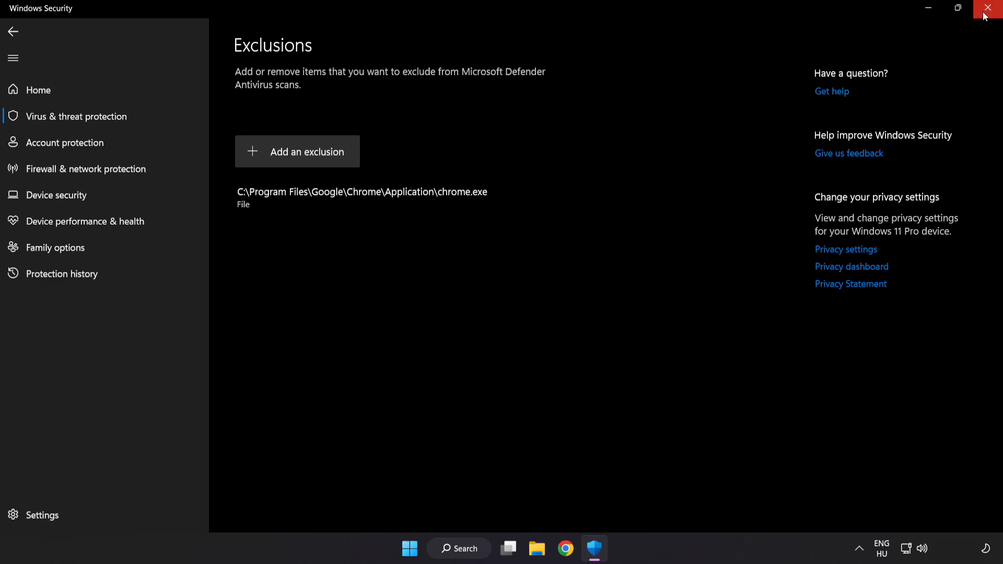
Close Windows Security and bring up the Start menu's restart and shutdown options.
{"action": "left_click", "coordinate": [989, 8]}
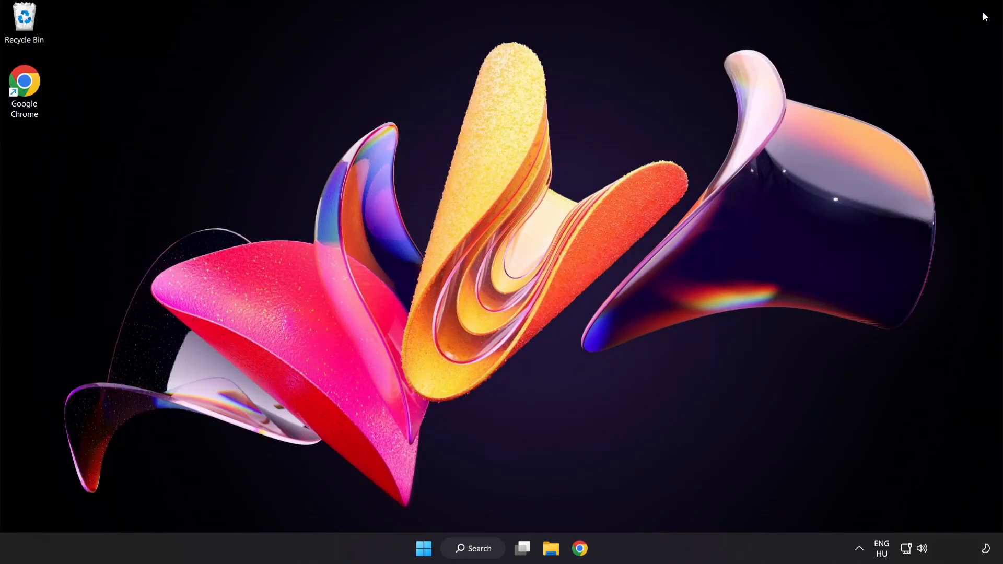
{"action": "mouse_move", "coordinate": [951, 48]}
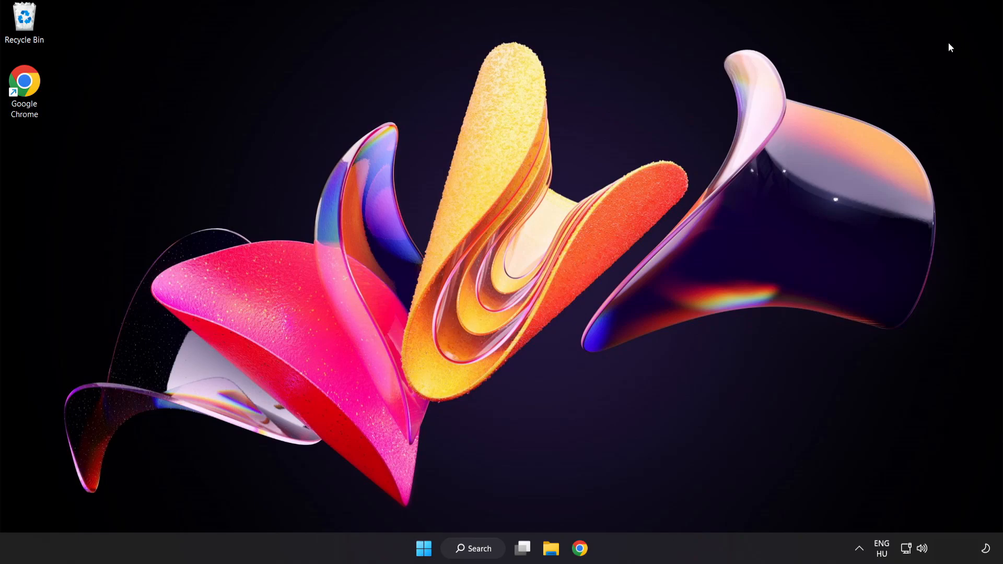
{"action": "left_click", "coordinate": [423, 548]}
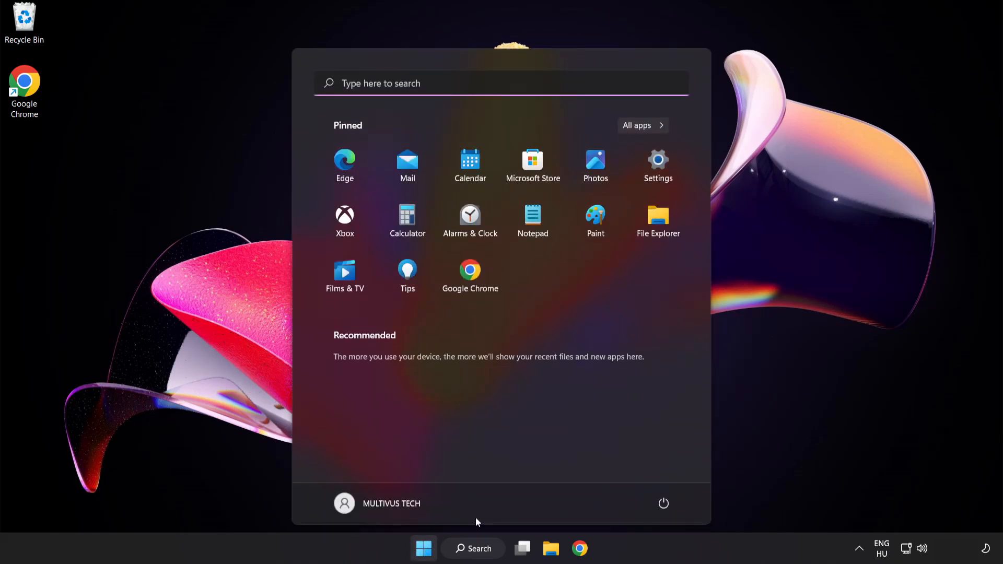
{"action": "left_click", "coordinate": [664, 504]}
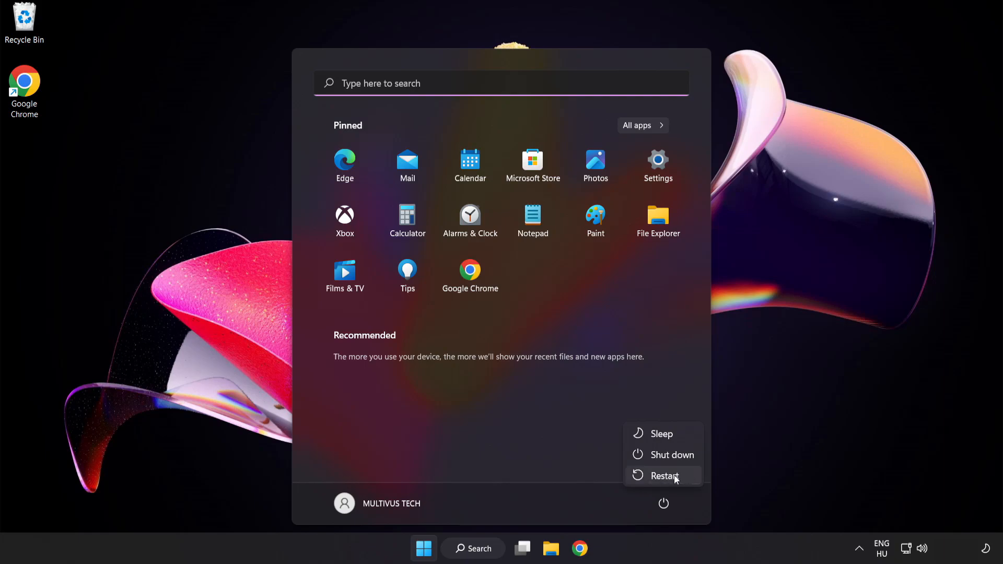